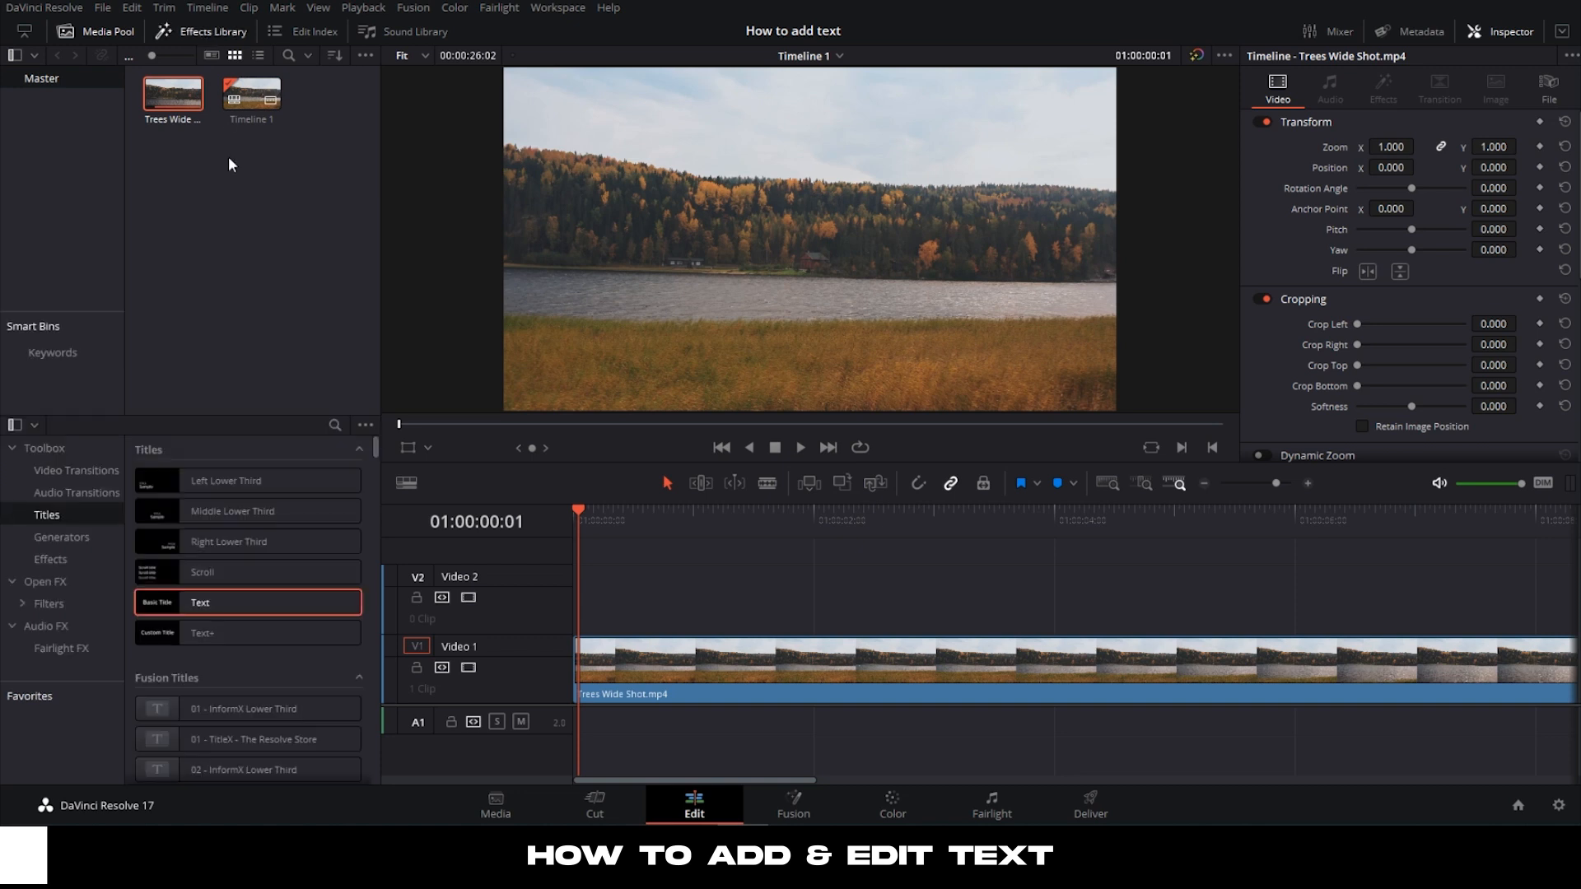
mouse_move(46, 517)
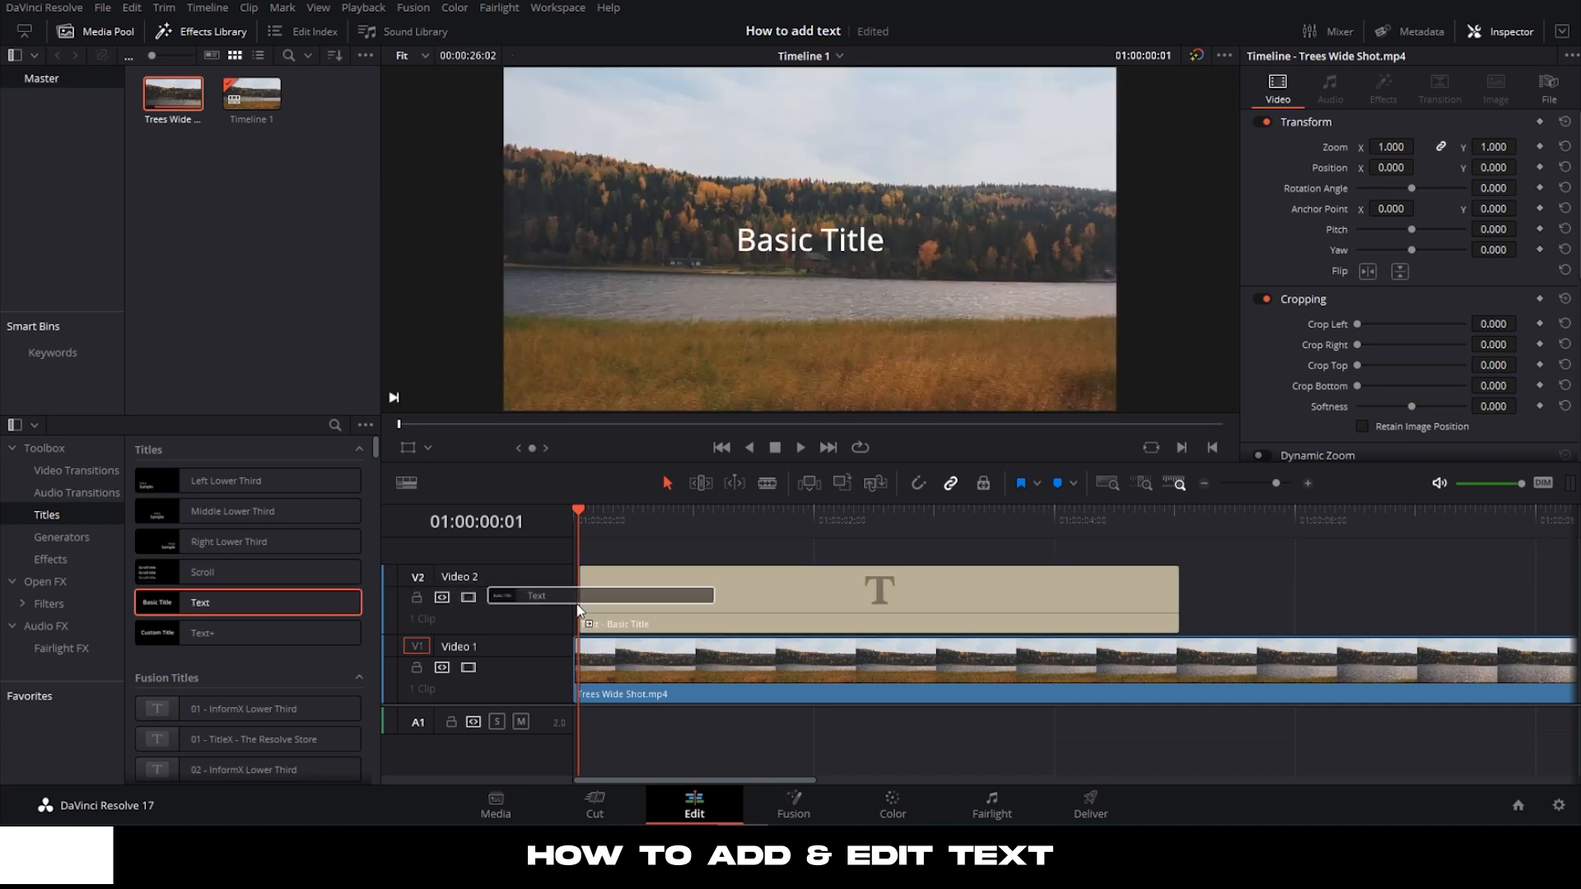
- Select the new Basic Title clip above the lake footage to show its Inspector settings
click(882, 596)
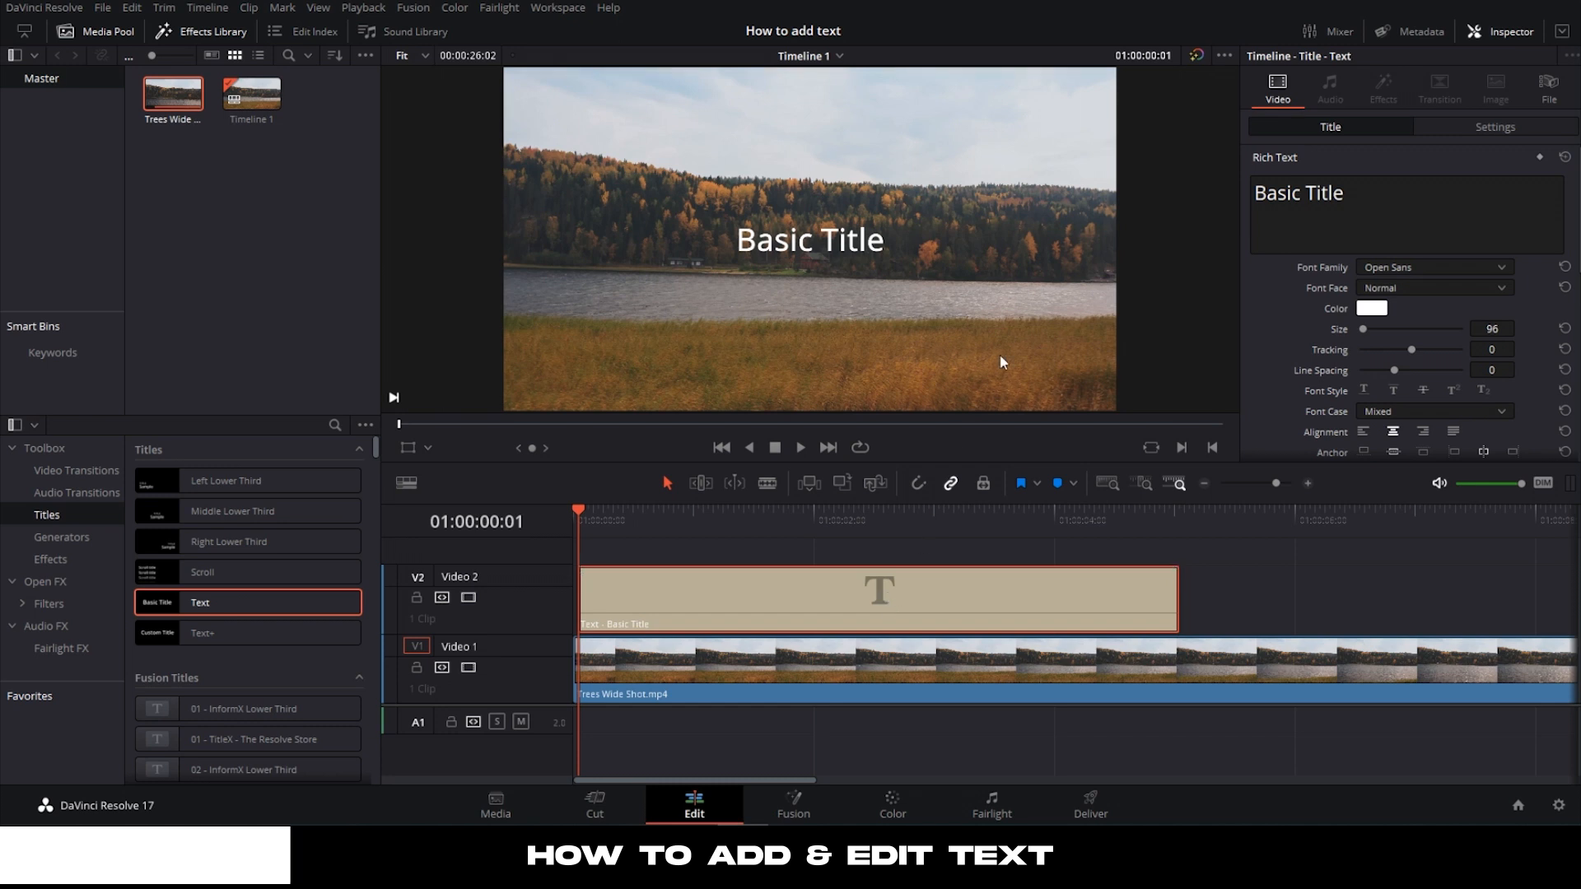
mouse_move(1487, 40)
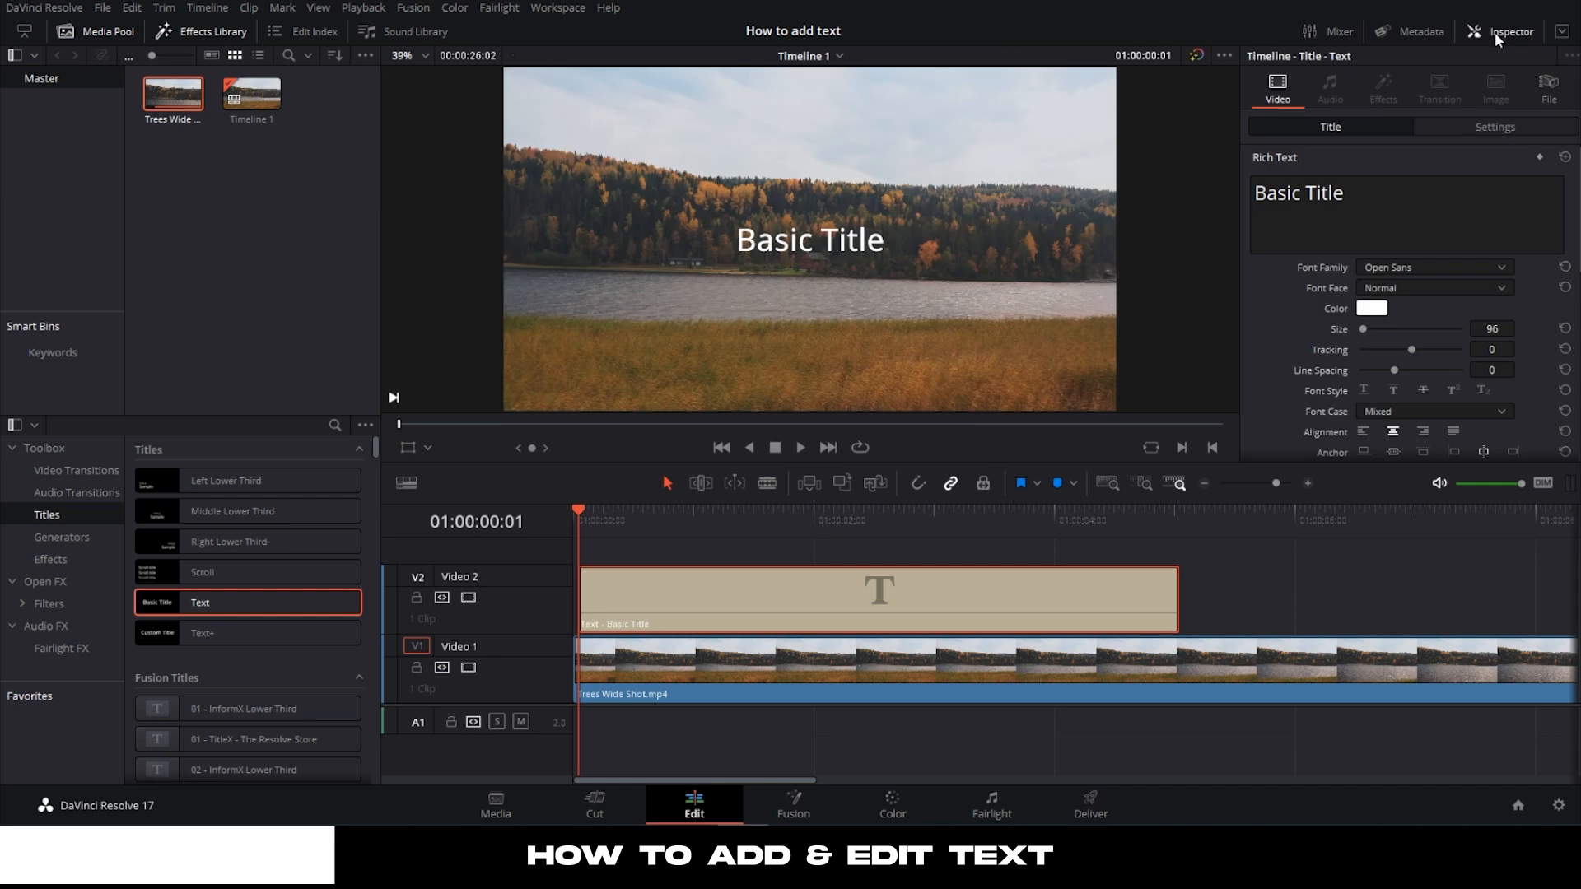
mouse_move(1283, 101)
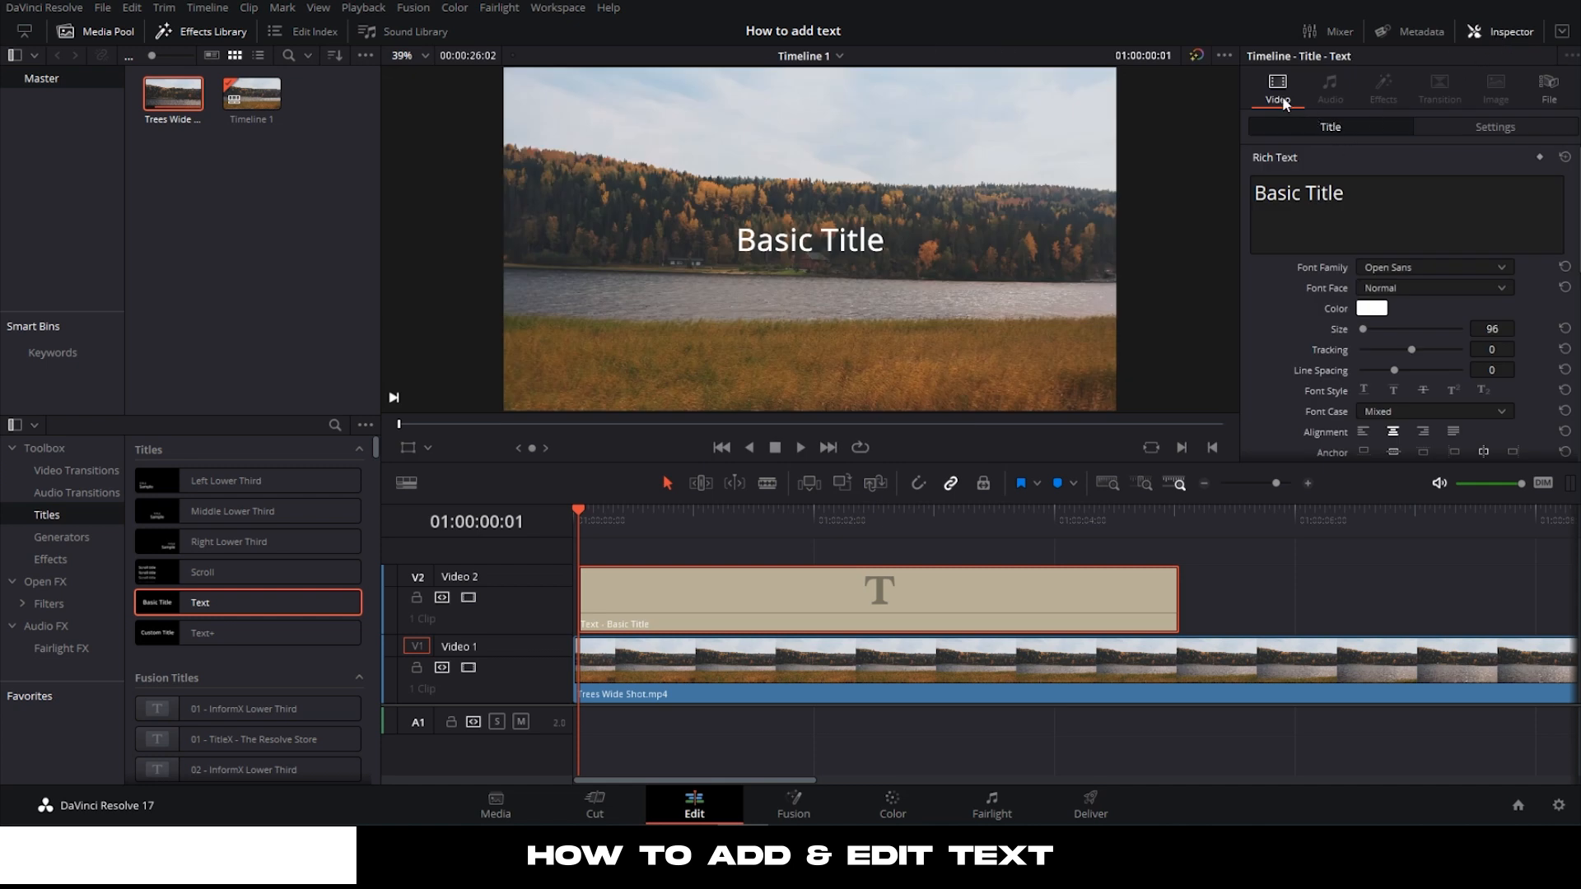
- Replace the 'Basic Title' rich text with 'DaVinci Resolve 17'
click(1344, 201)
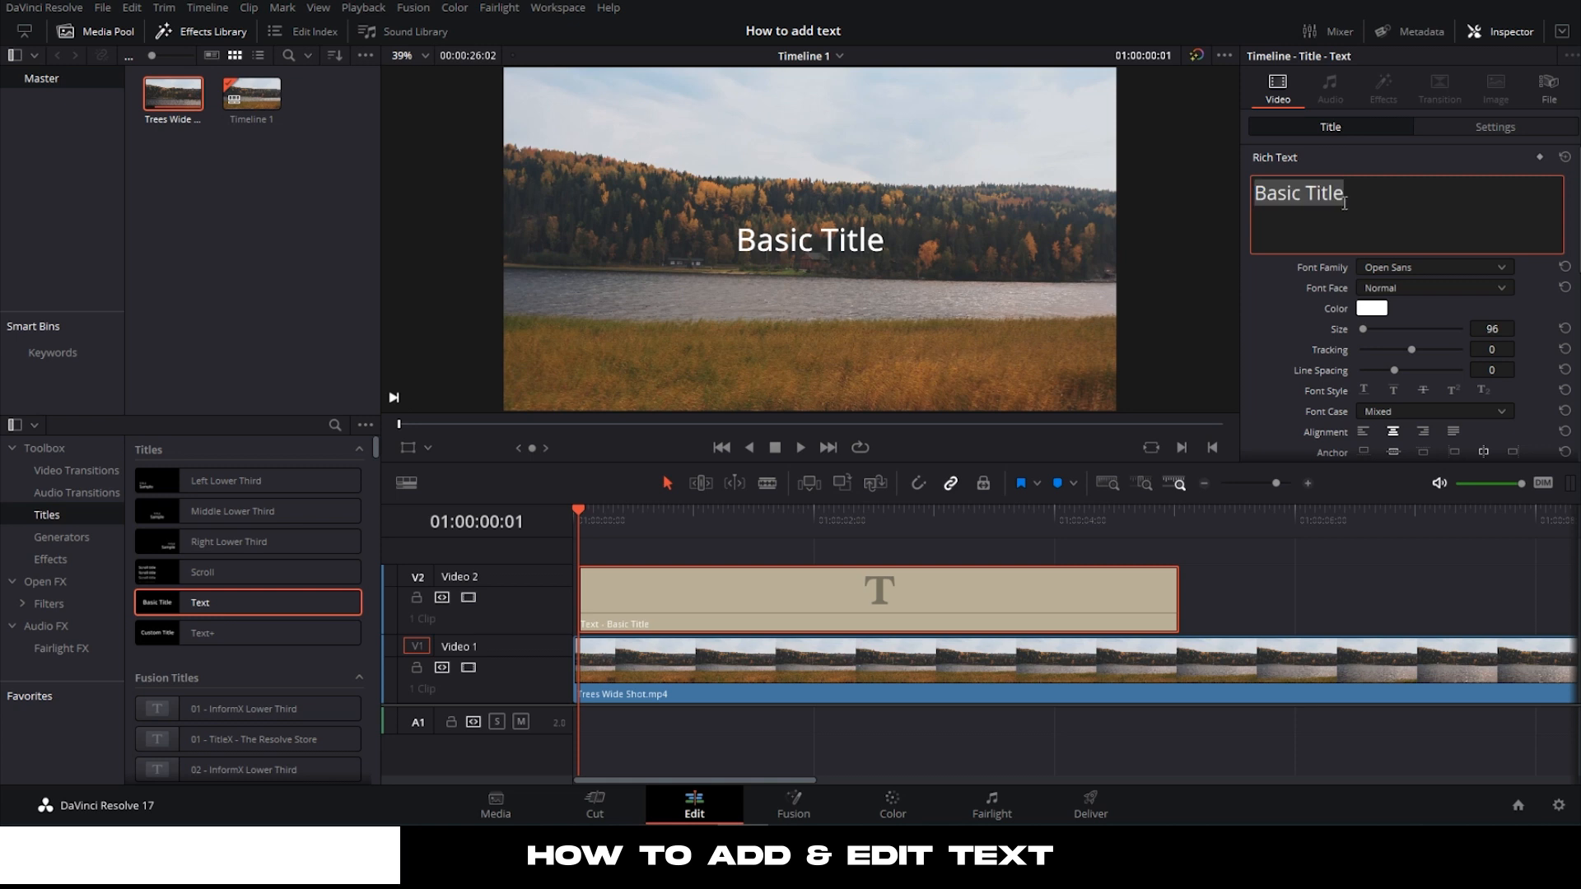
text(DaVinci Resolve 17)
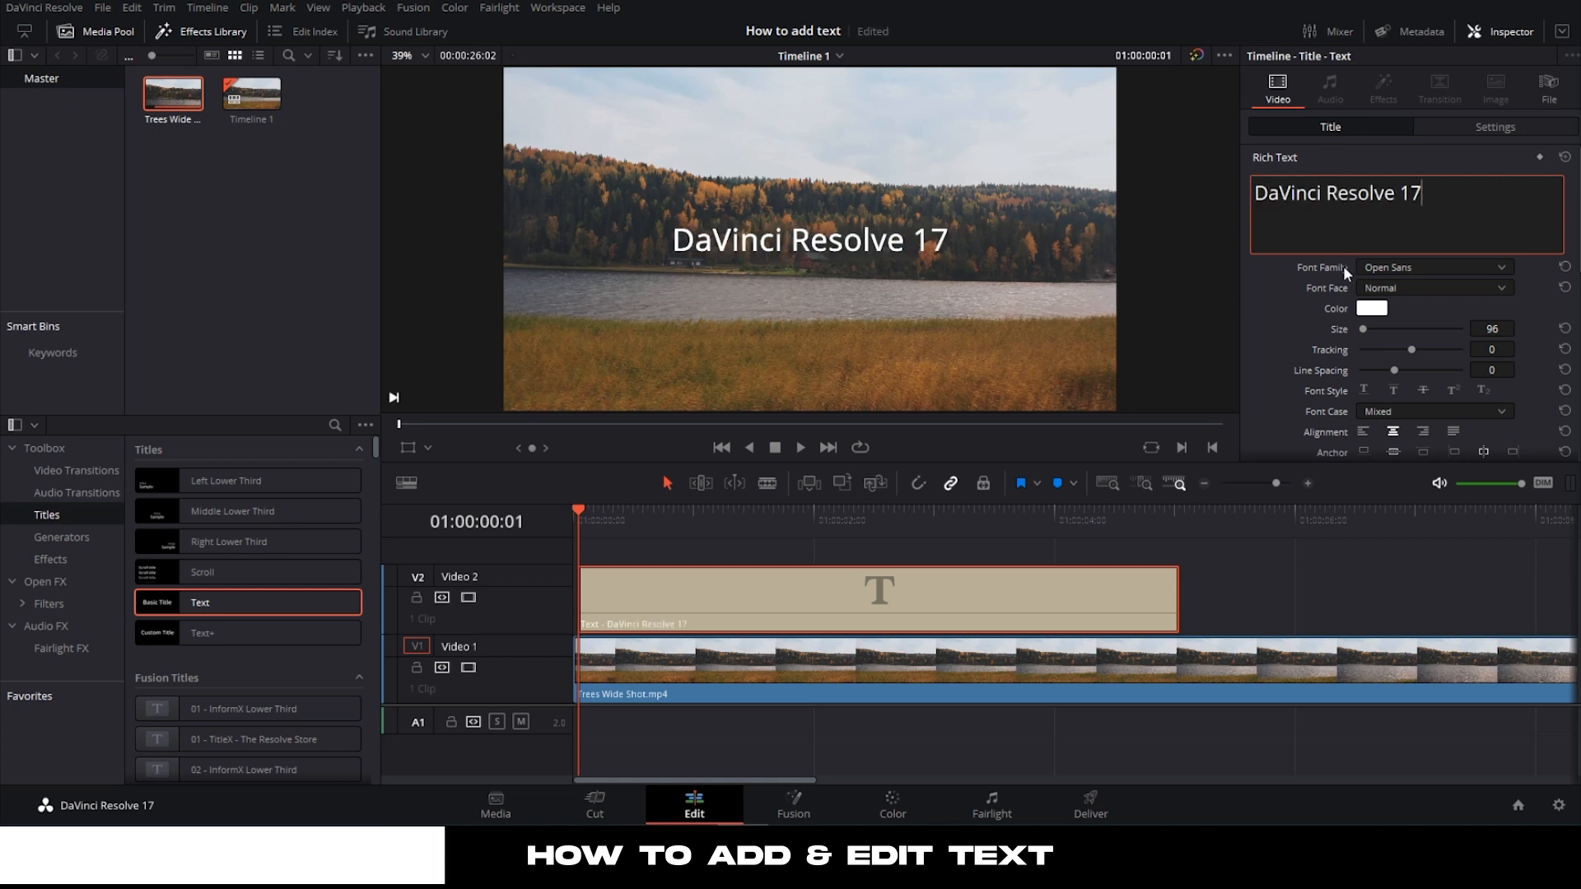
- Set the title's font family to Roboto with the Bold face
click(1433, 266)
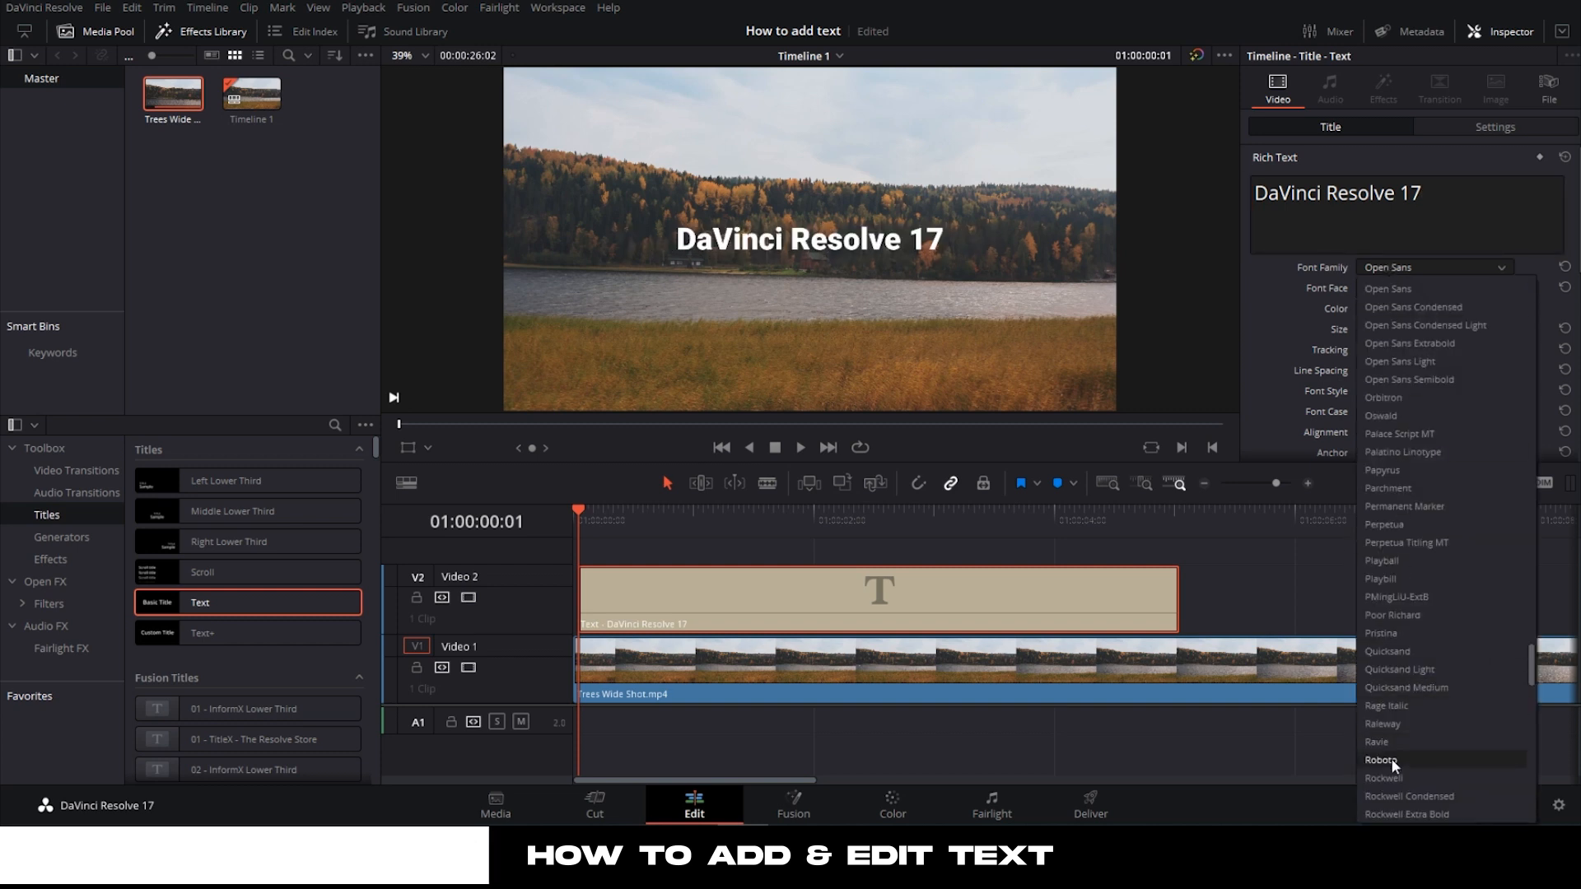
click(1380, 761)
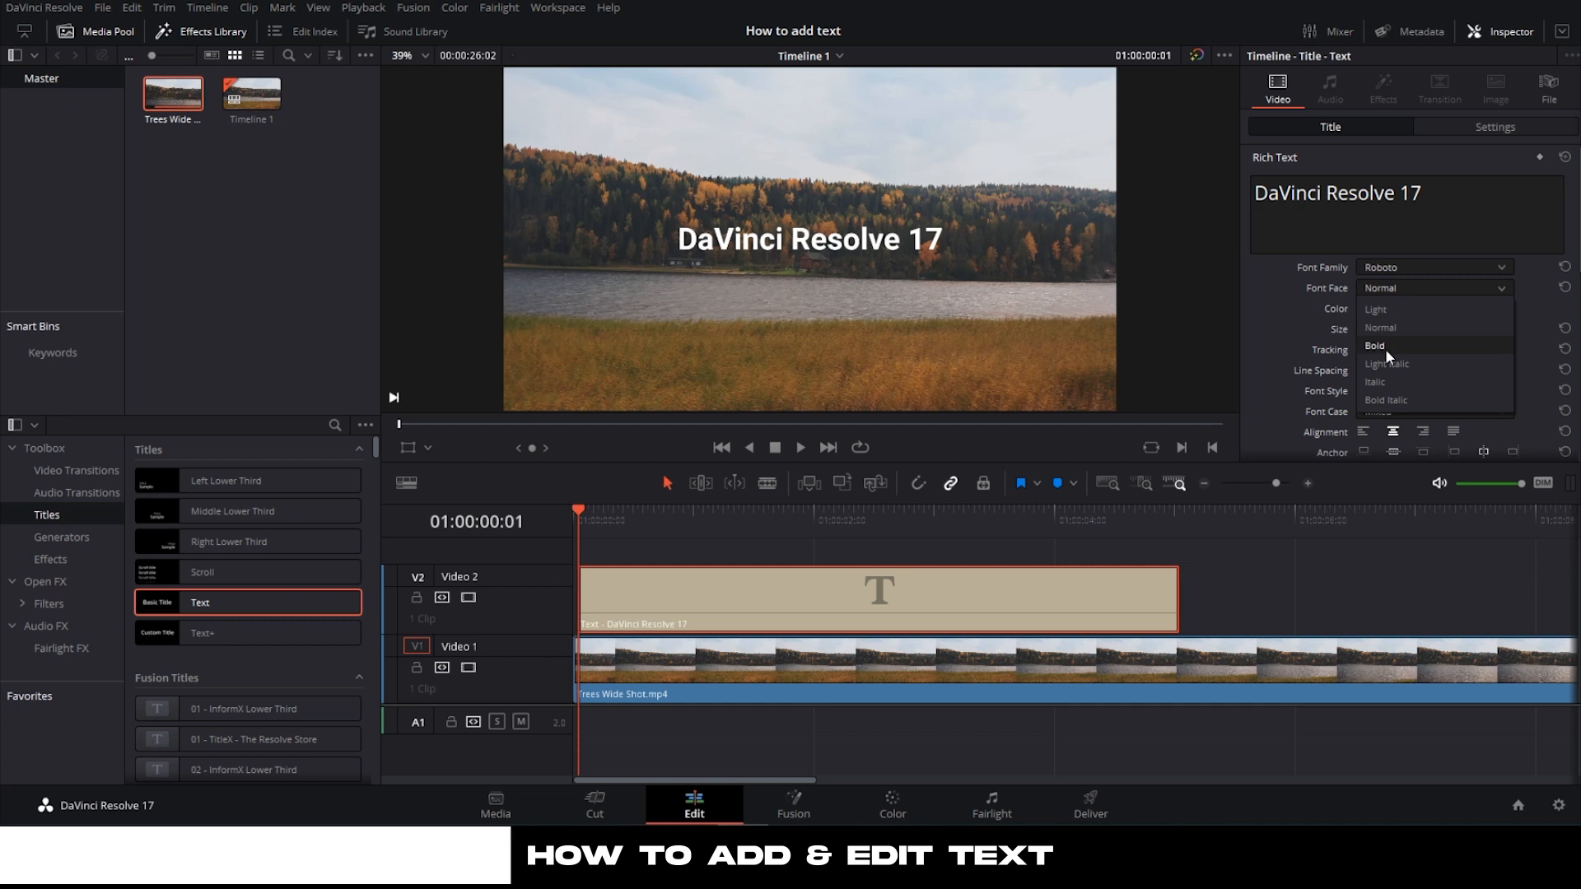
click(1376, 346)
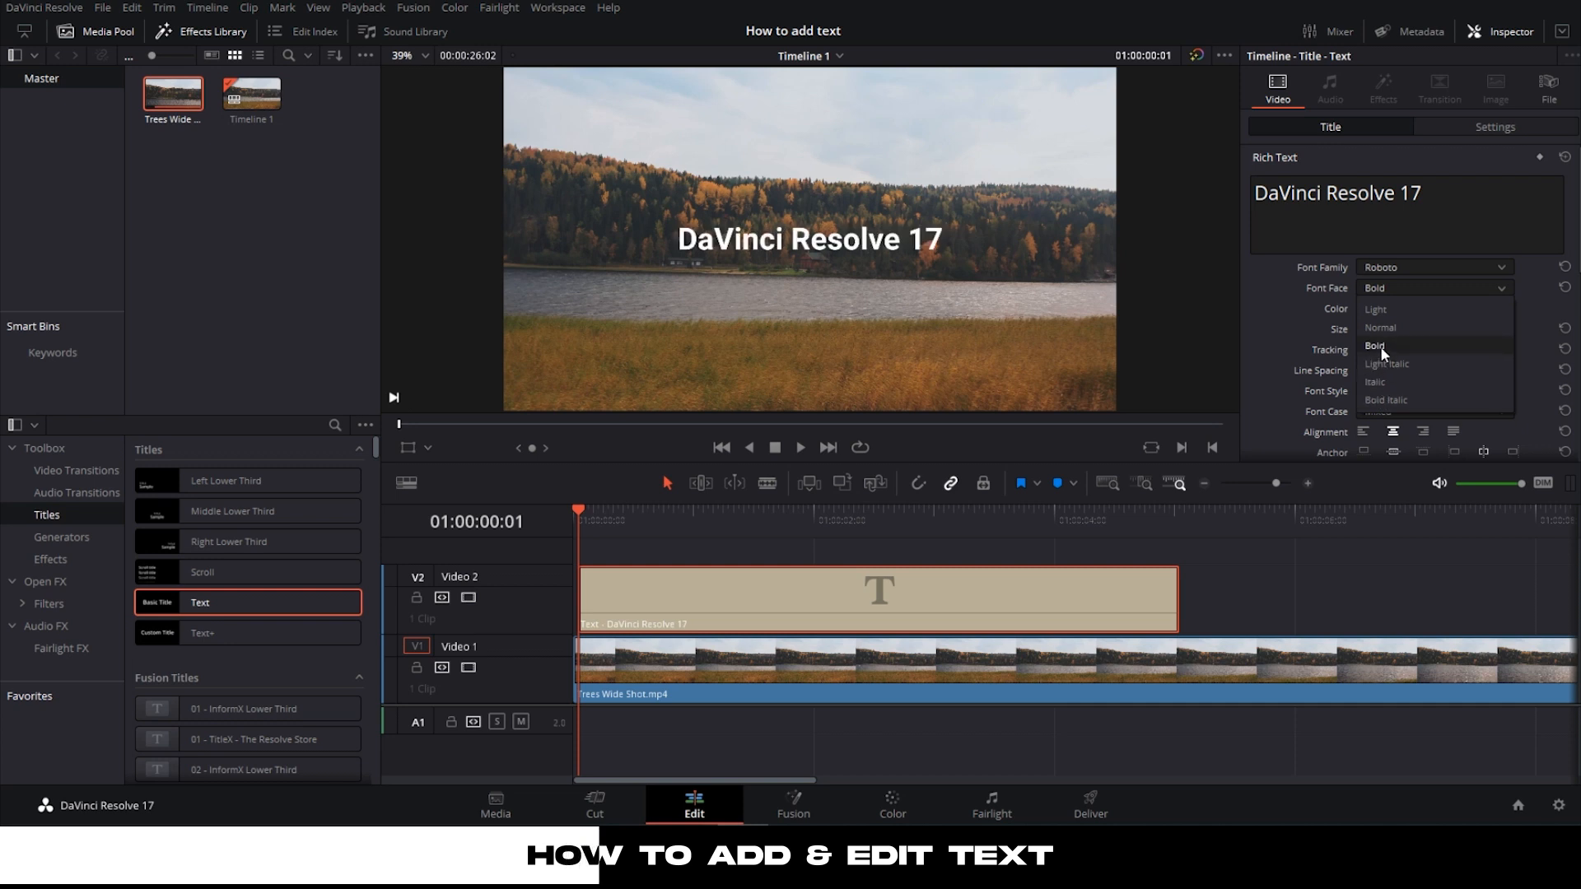
click(1375, 346)
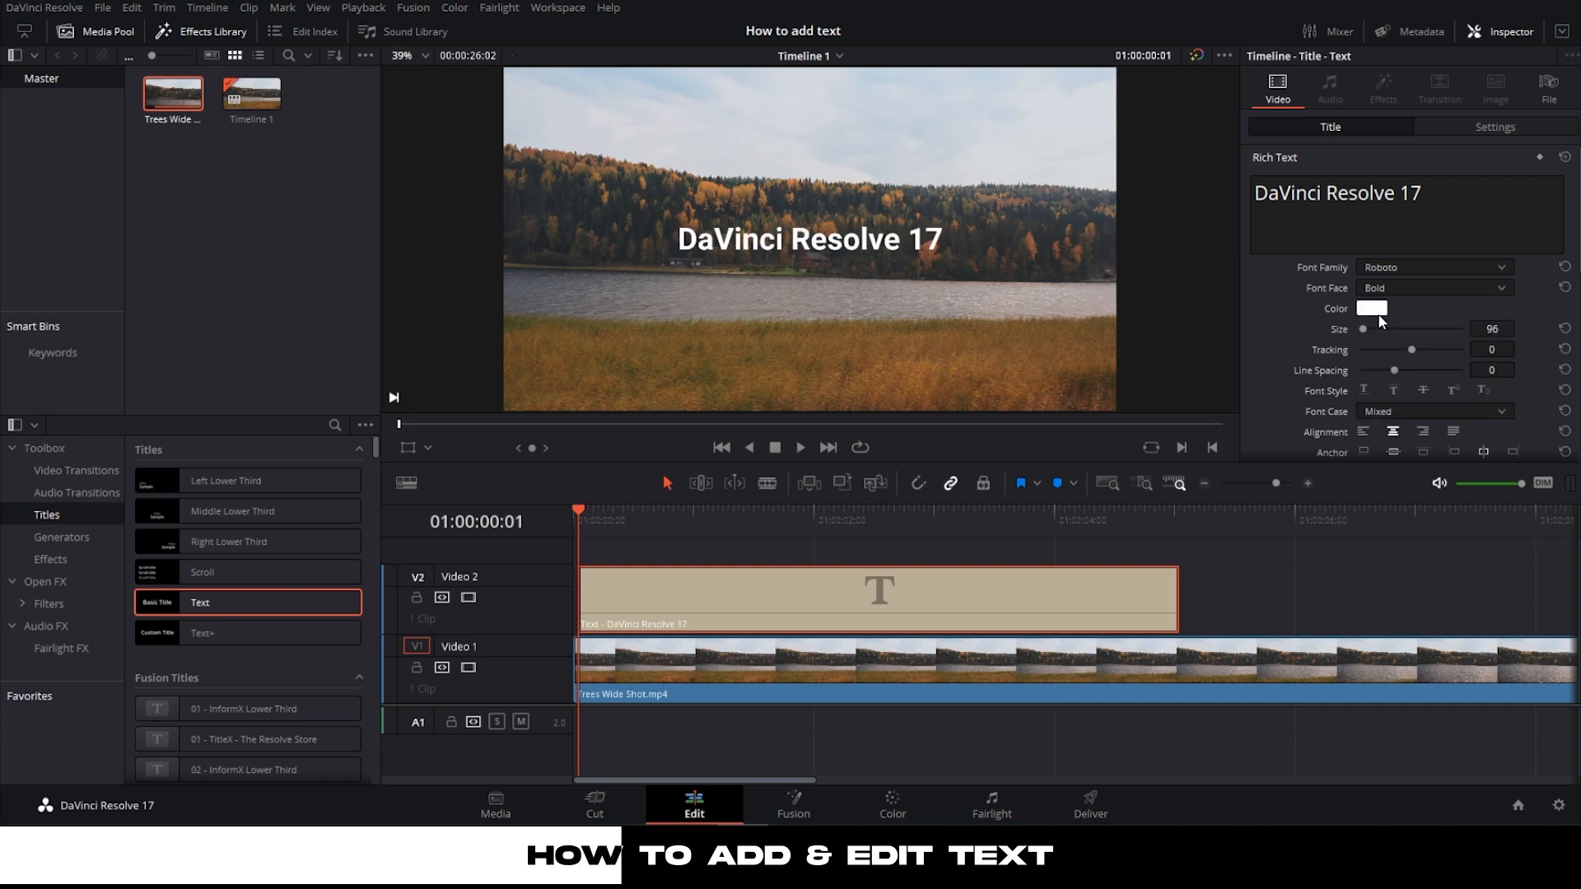
- Confirm white as the title colour in the colour picker
click(1370, 308)
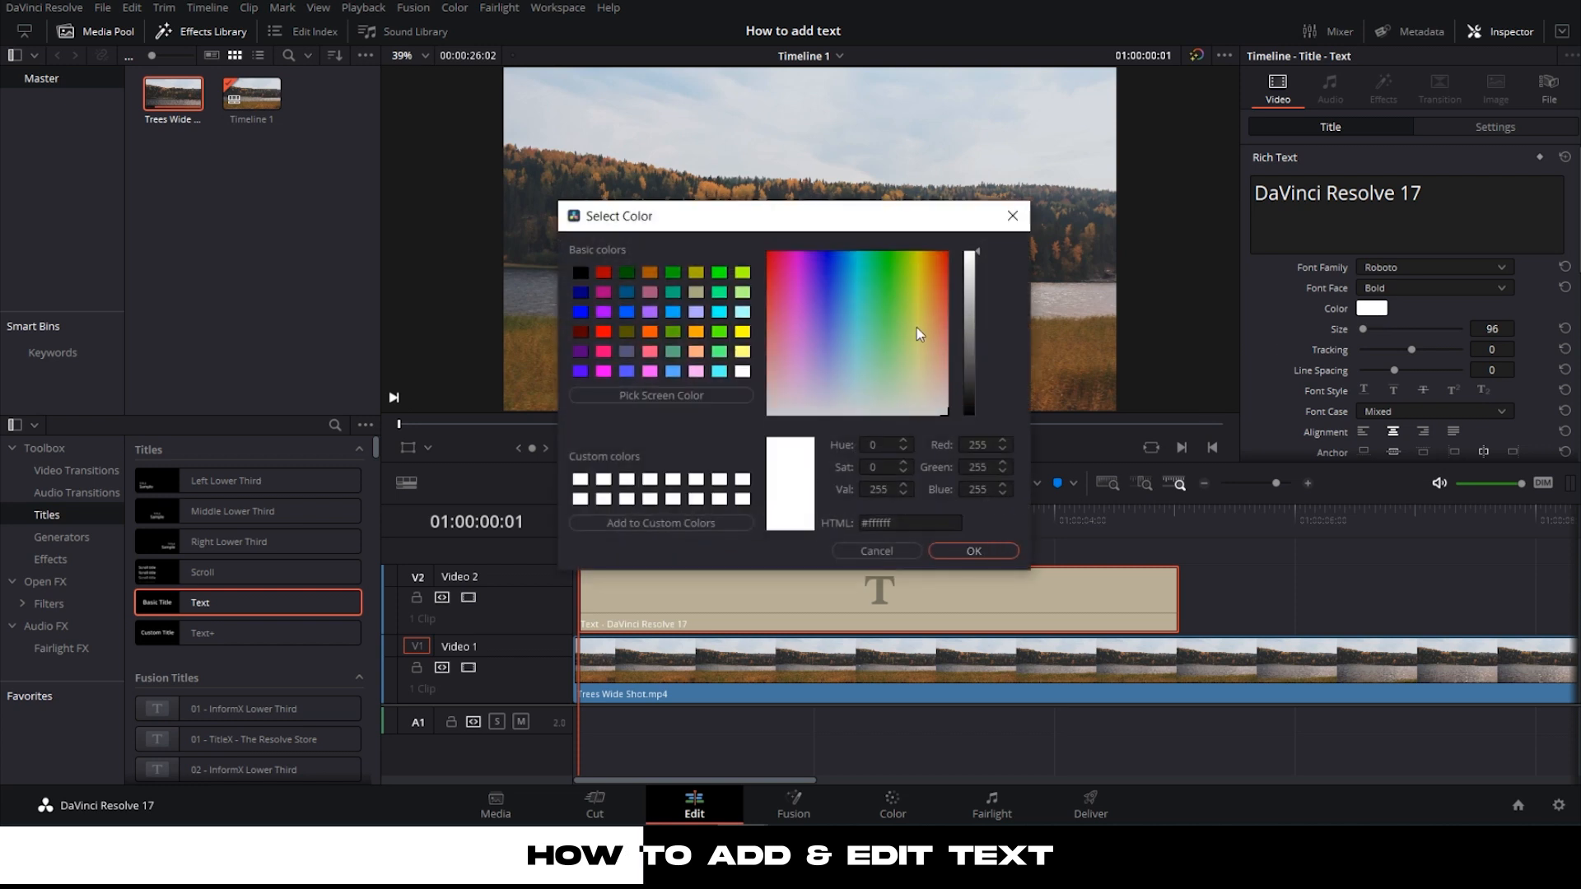
click(974, 550)
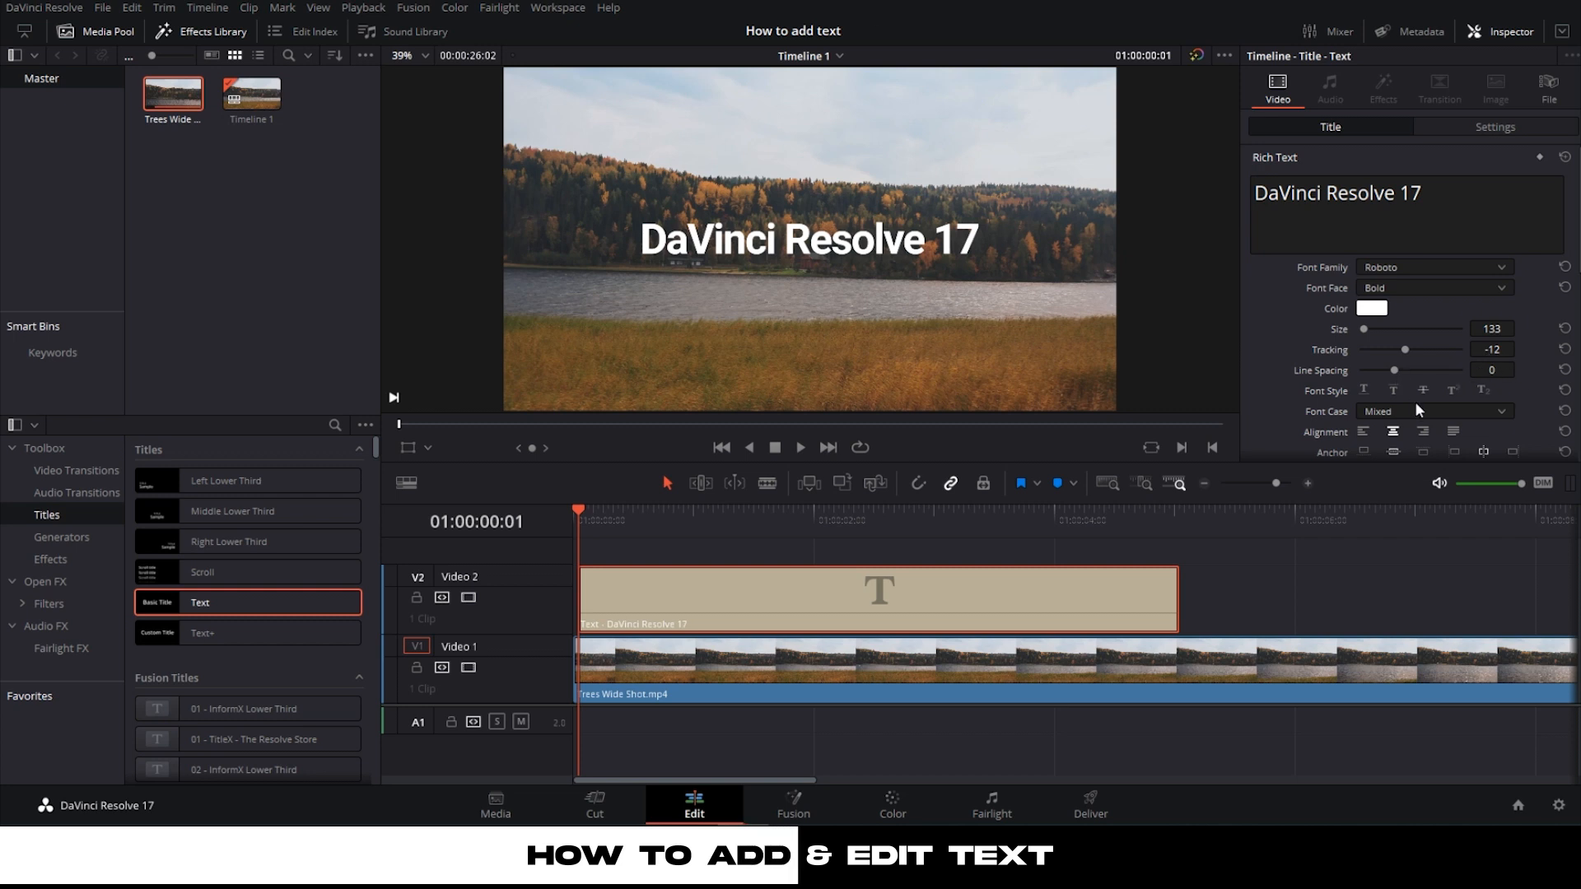
- Set the title position to X 662, Y 113 at the lower left of the frame
scroll(down, 3)
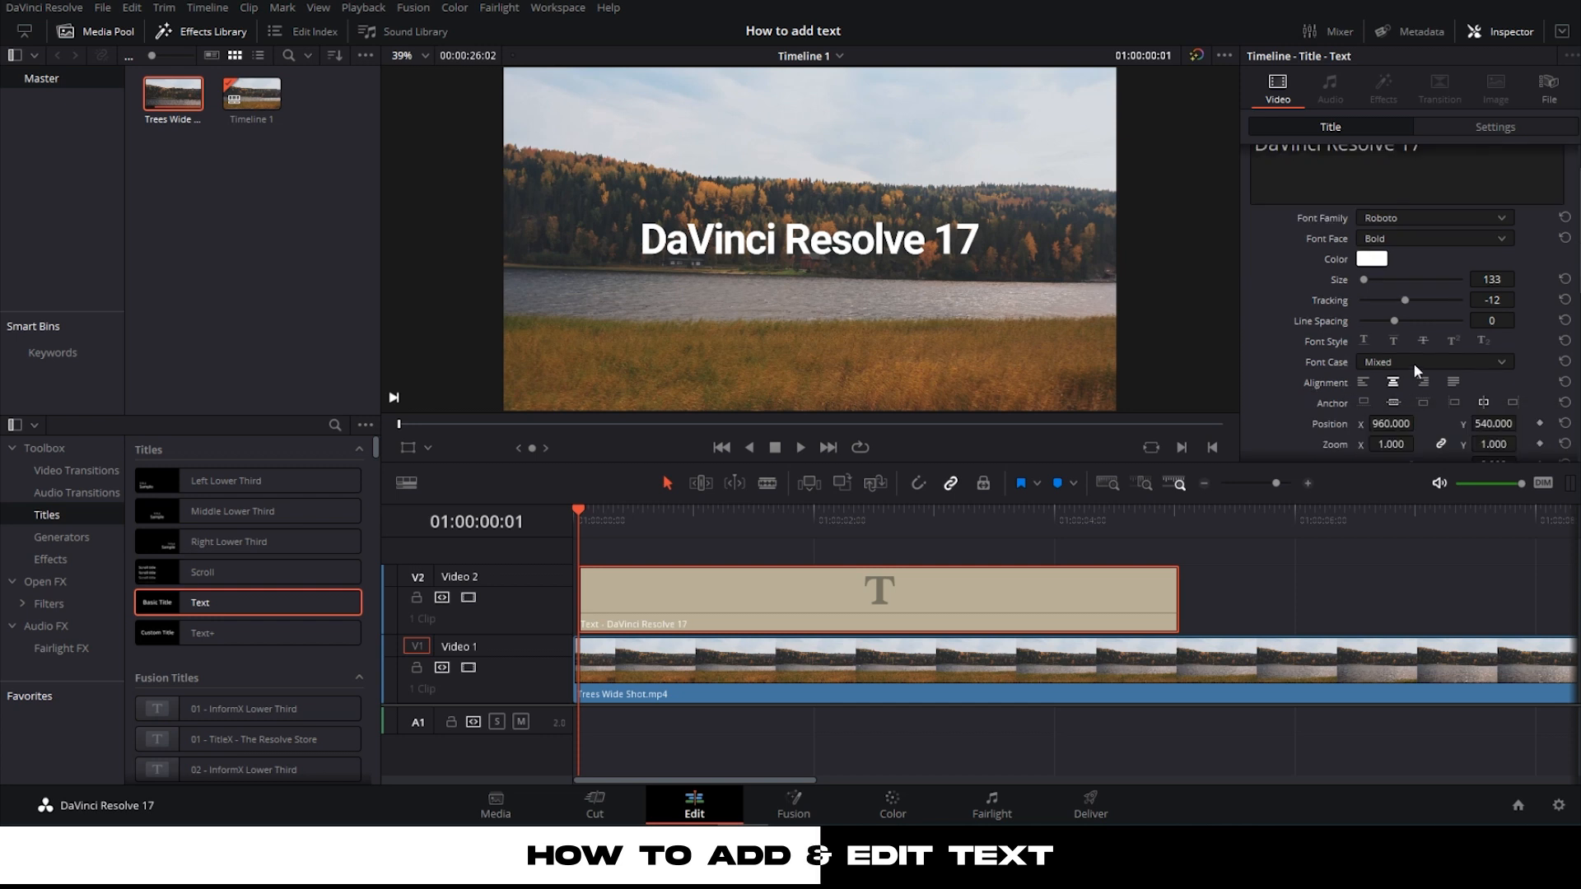
scroll(down, 3)
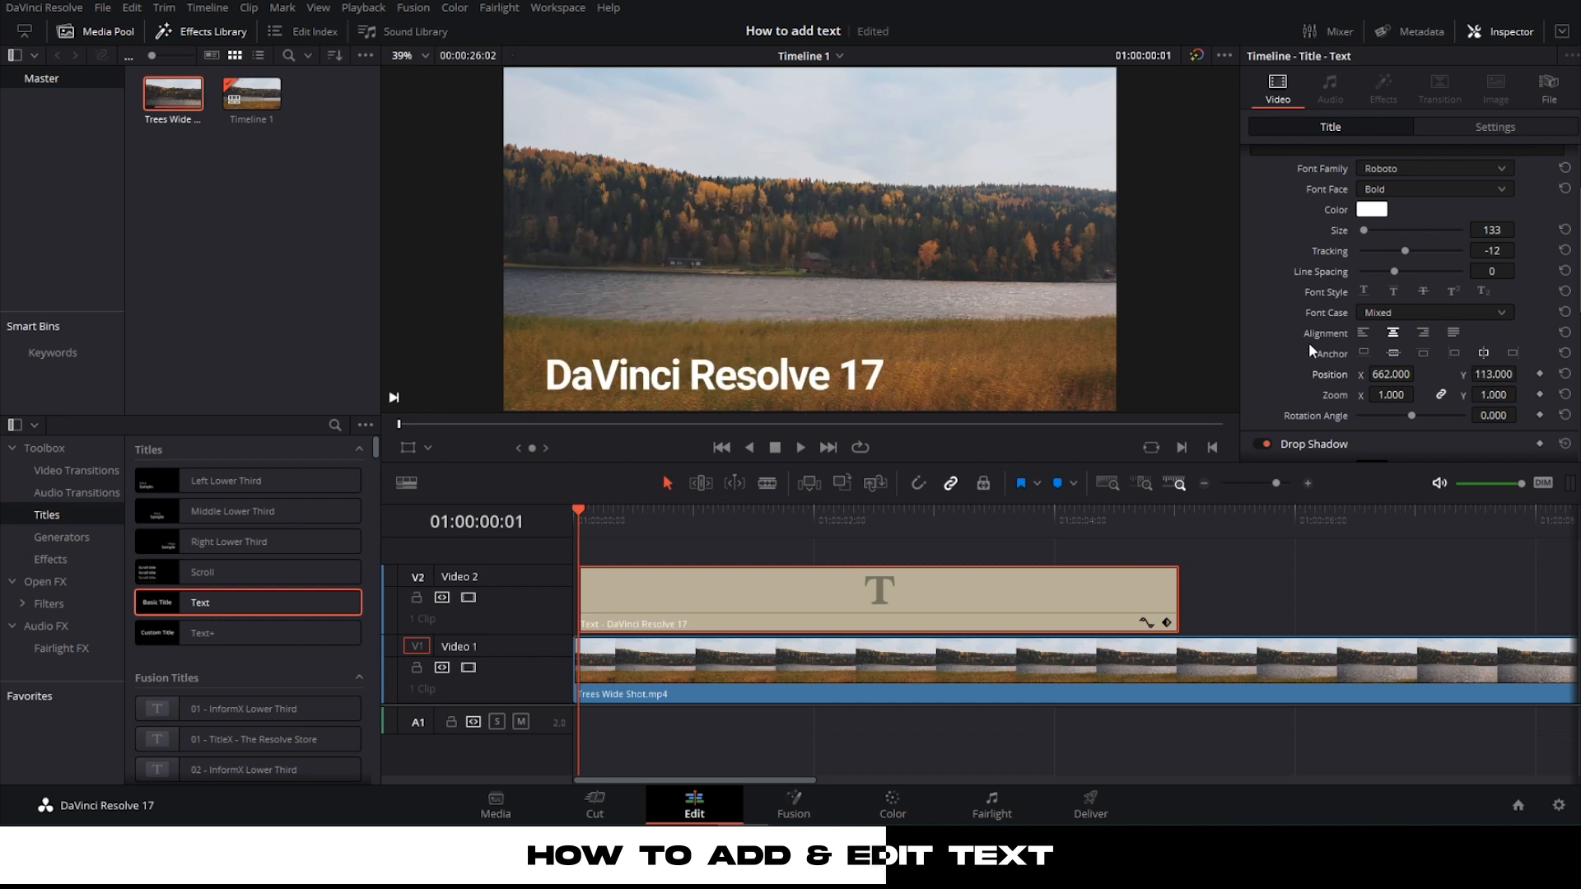
drag(1412, 415, 1406, 366)
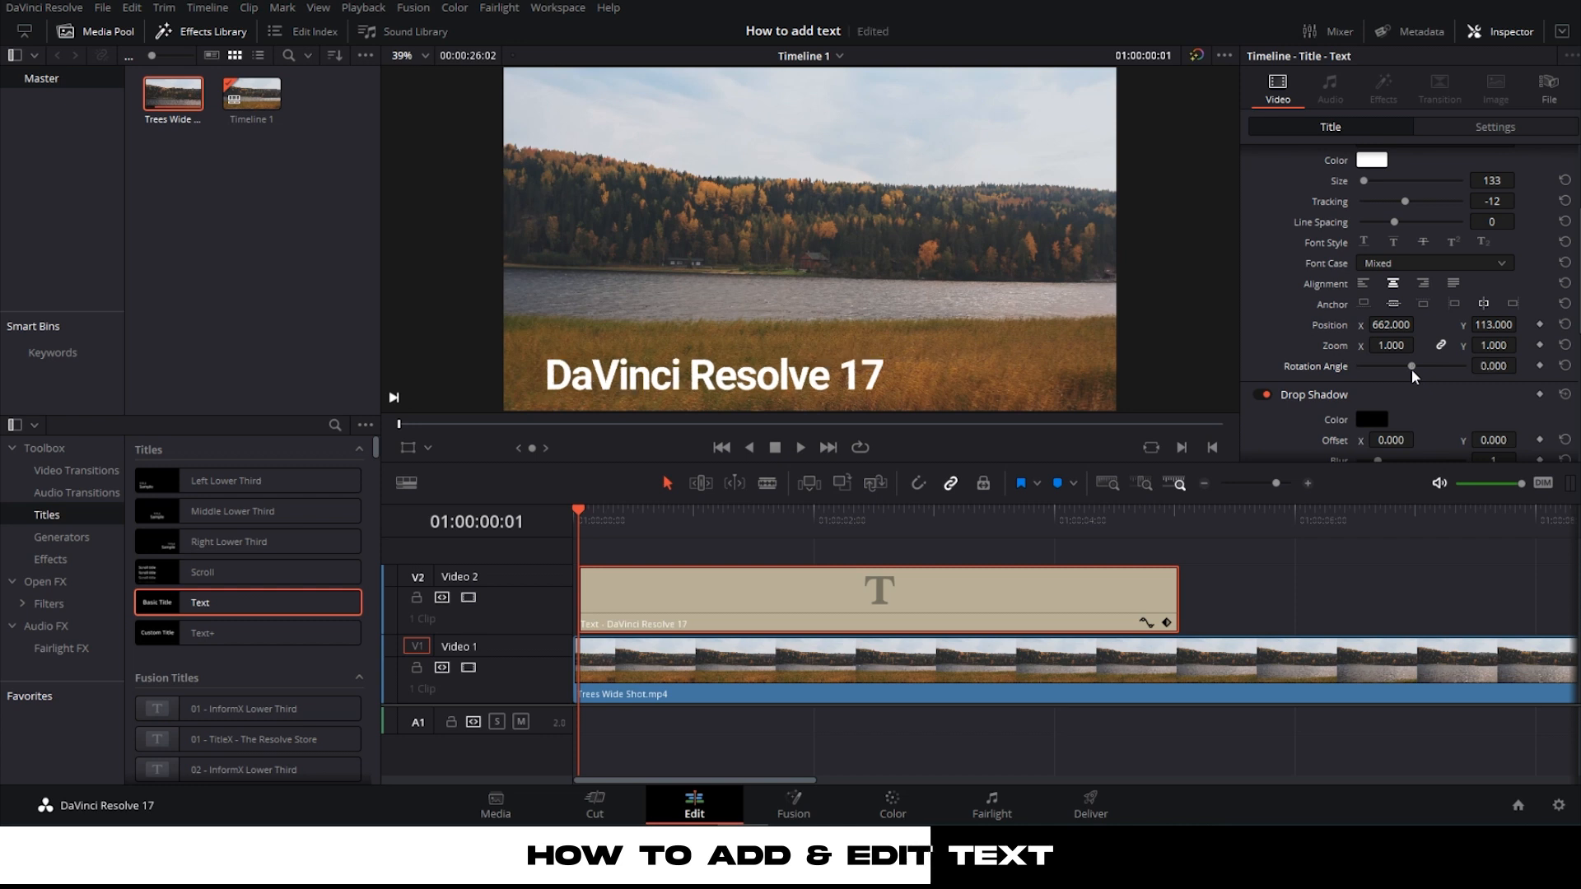
scroll(down, 3)
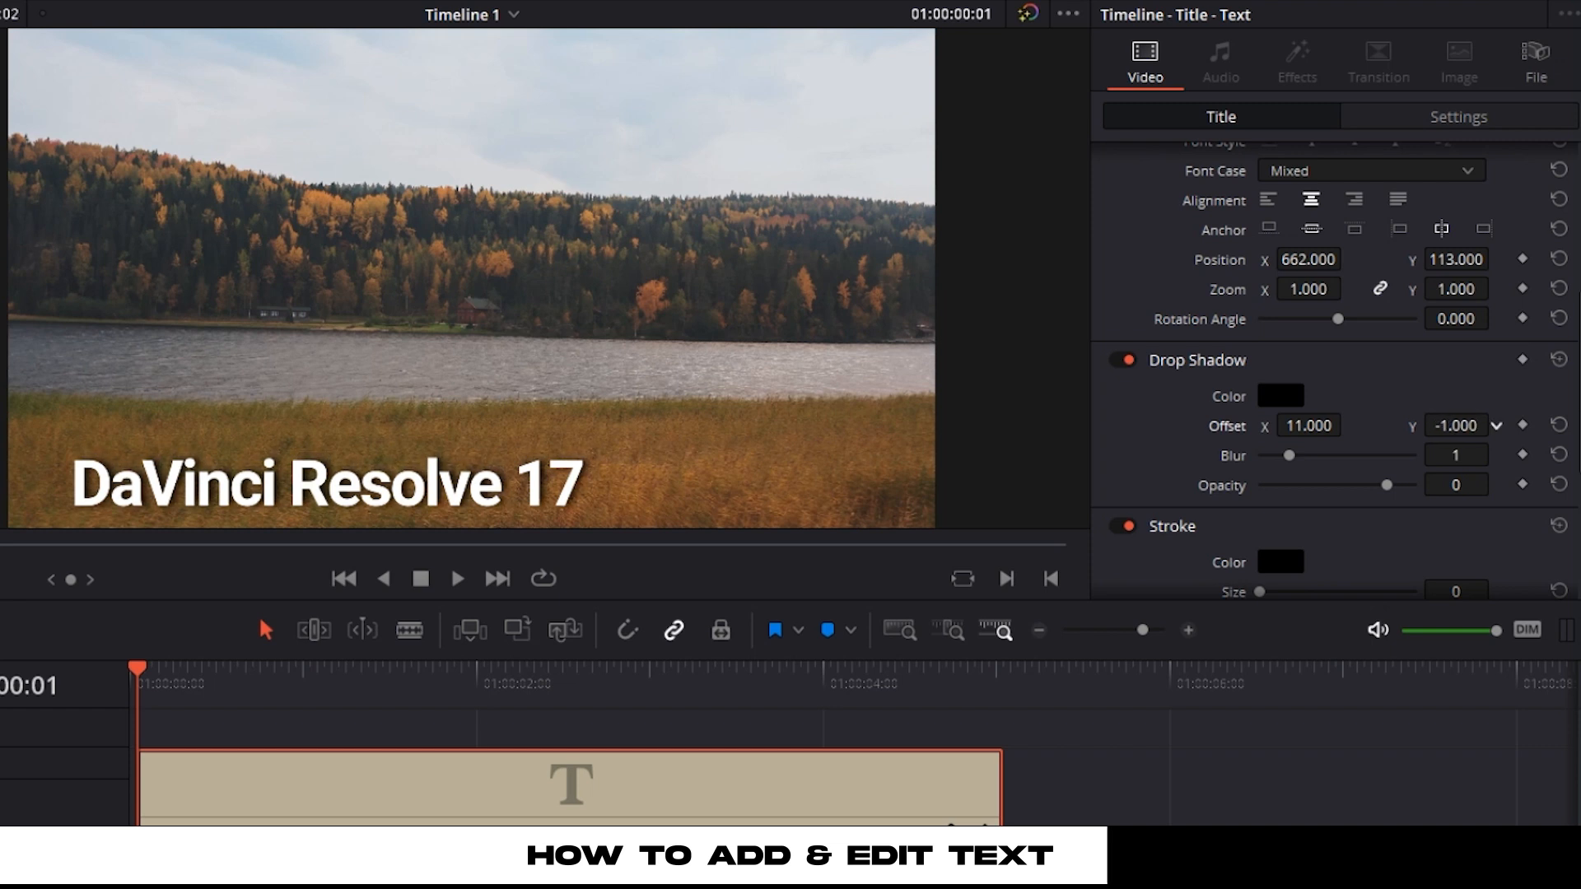
- Set the drop shadow blur to 40 and reset its offset to 0 by 0
drag(1292, 455, 1321, 455)
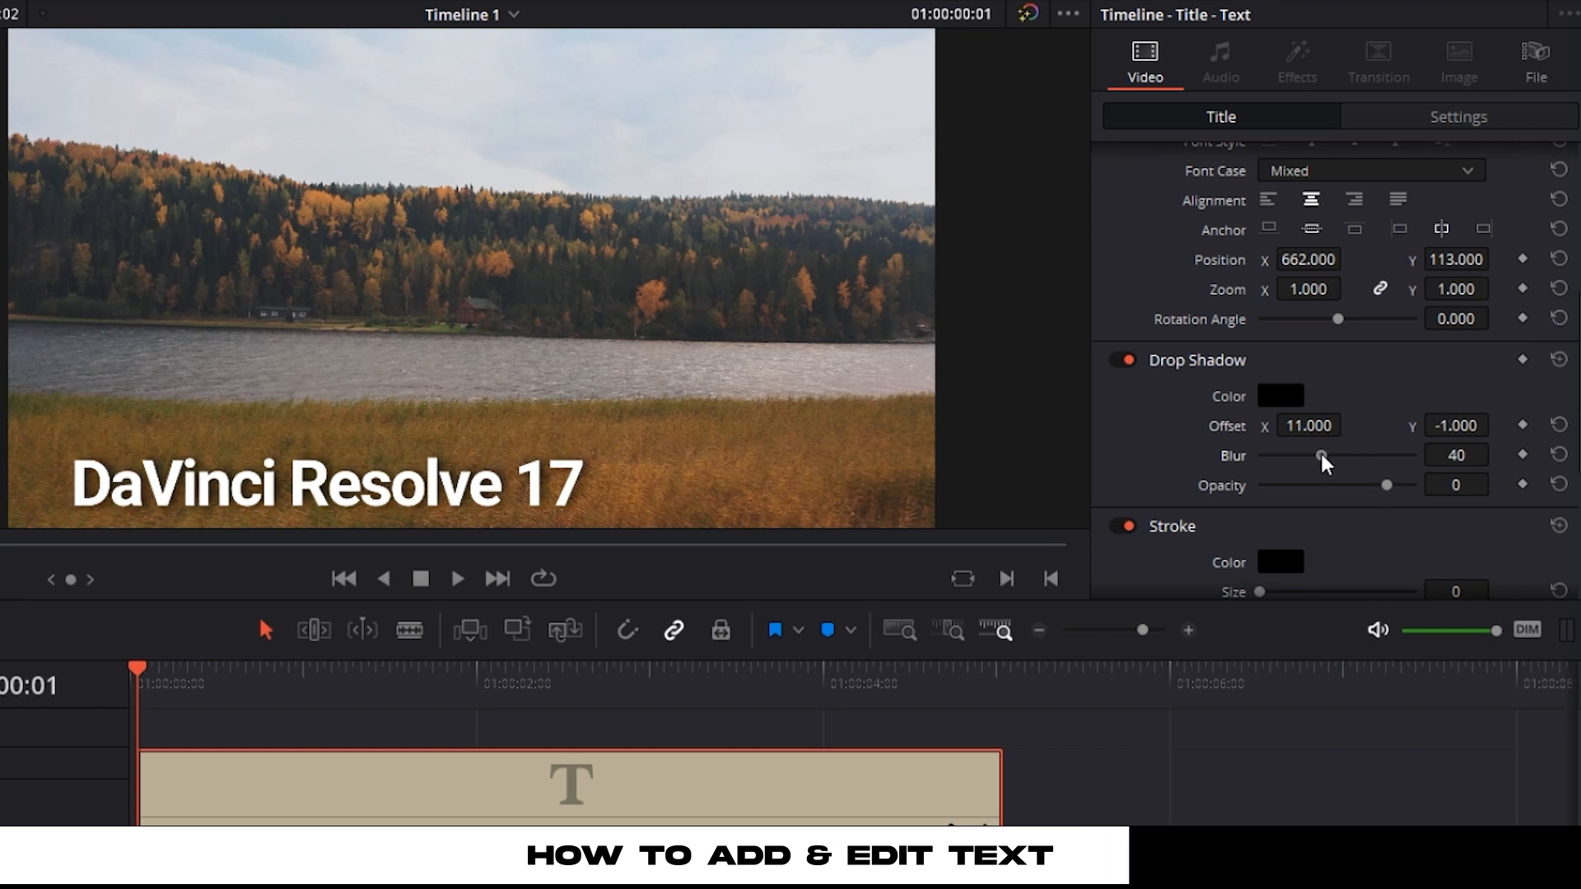
drag(1323, 455, 1330, 455)
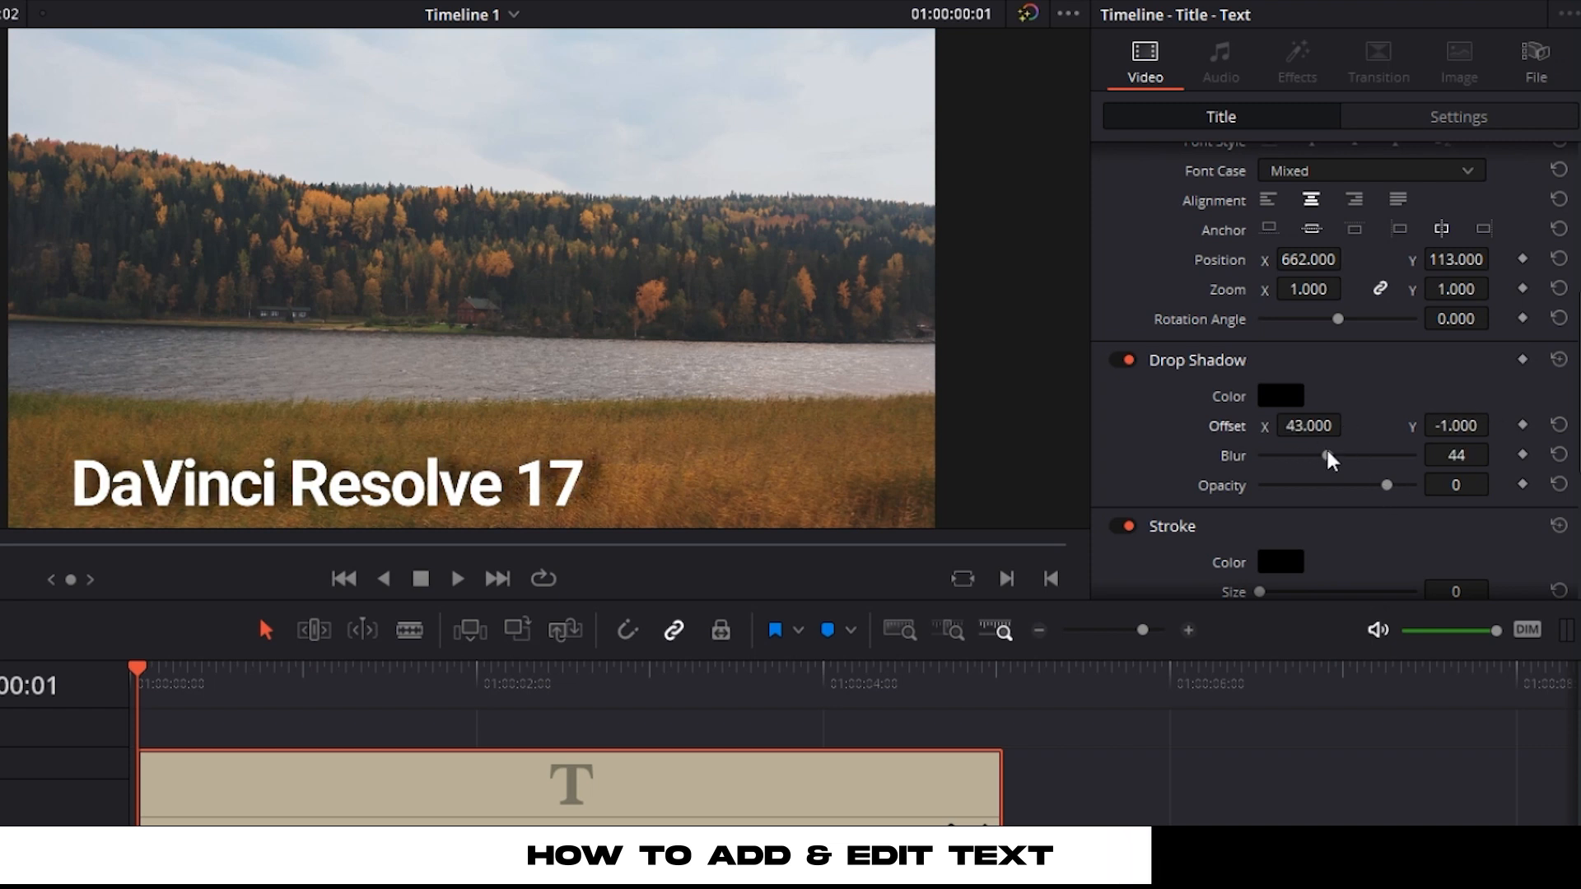
drag(1351, 455, 1321, 455)
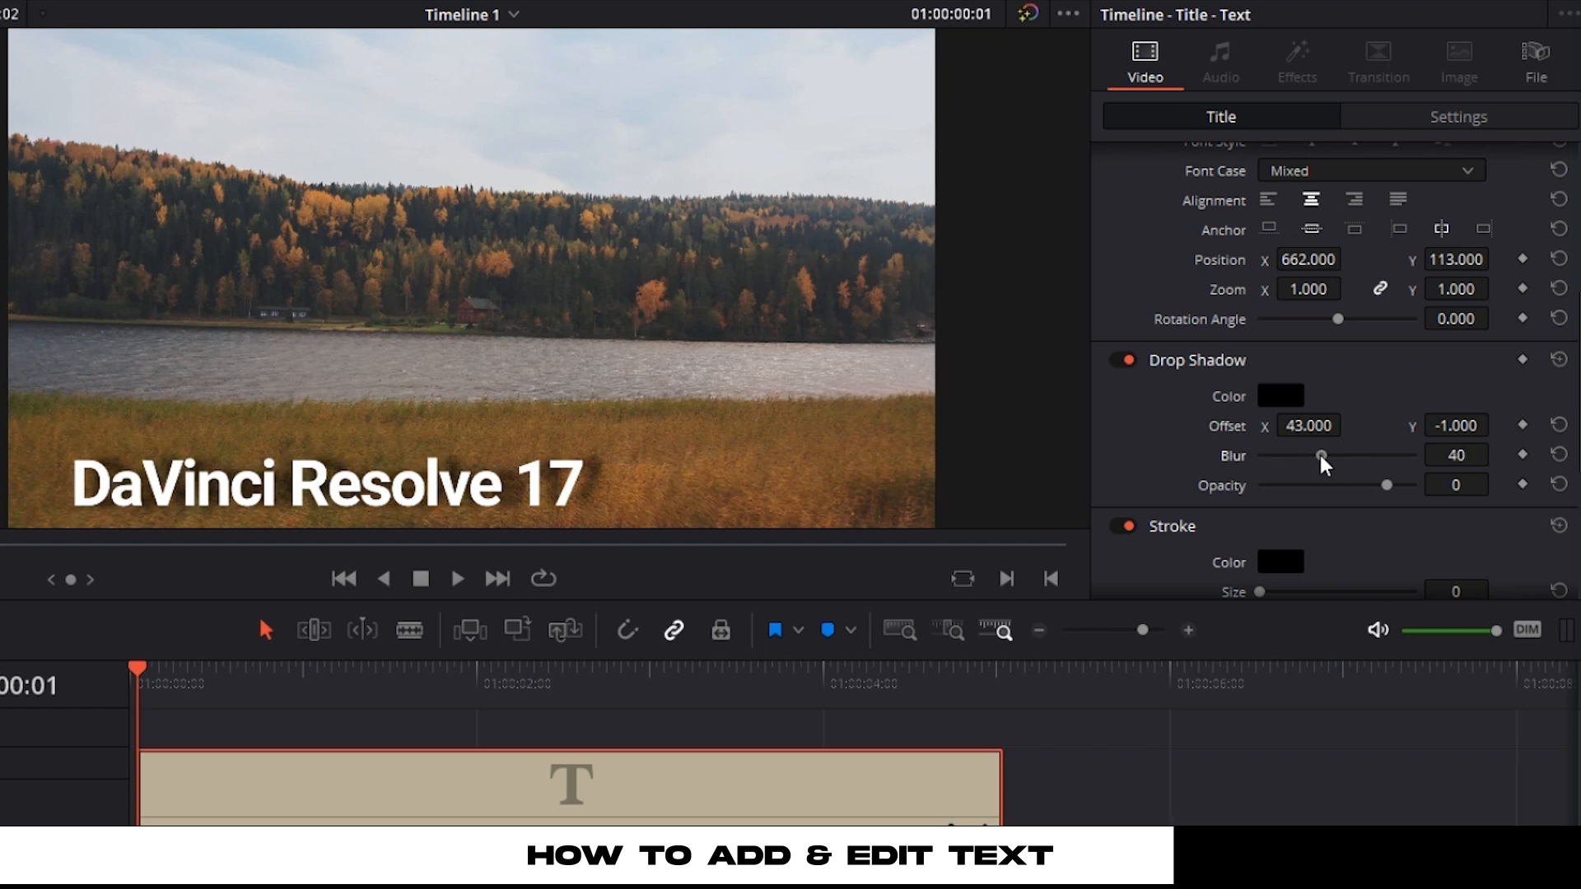
click(1553, 425)
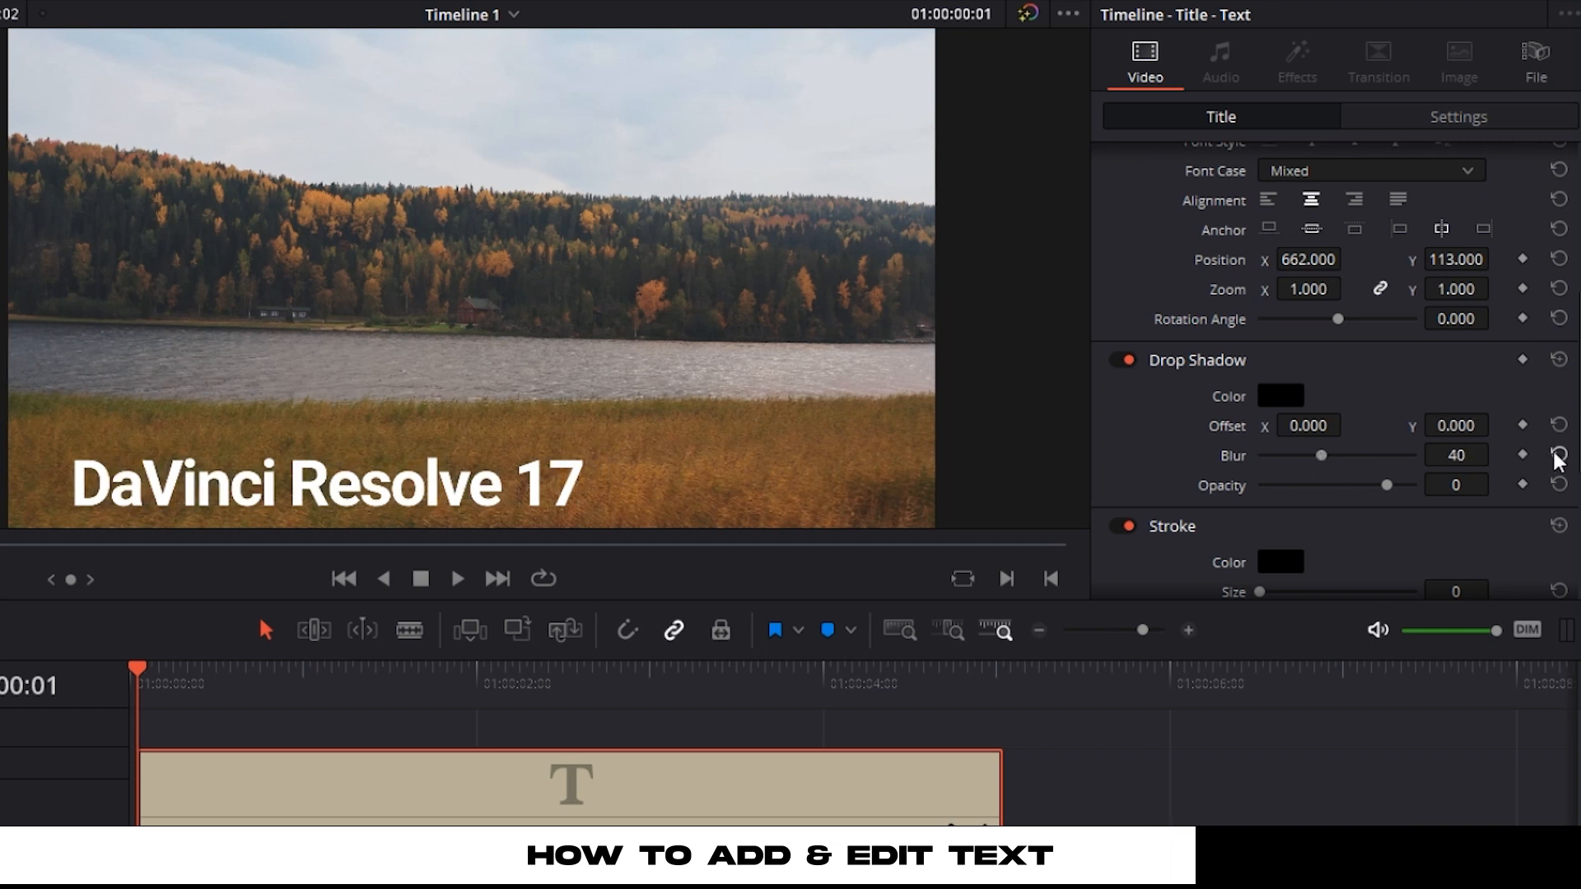
scroll(down, 3)
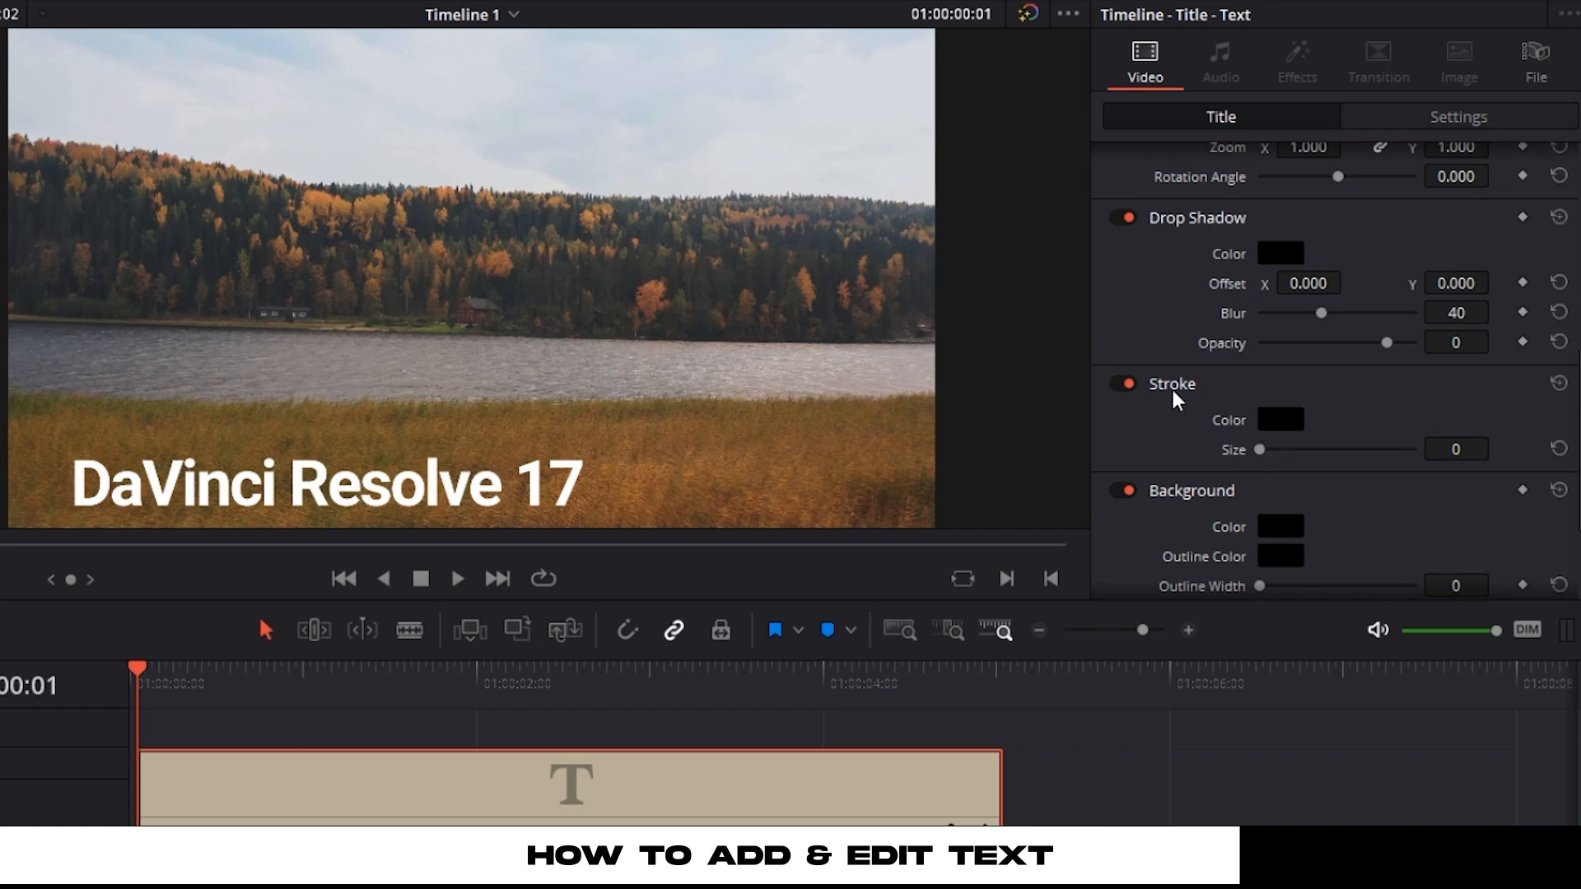
drag(1260, 448, 1339, 448)
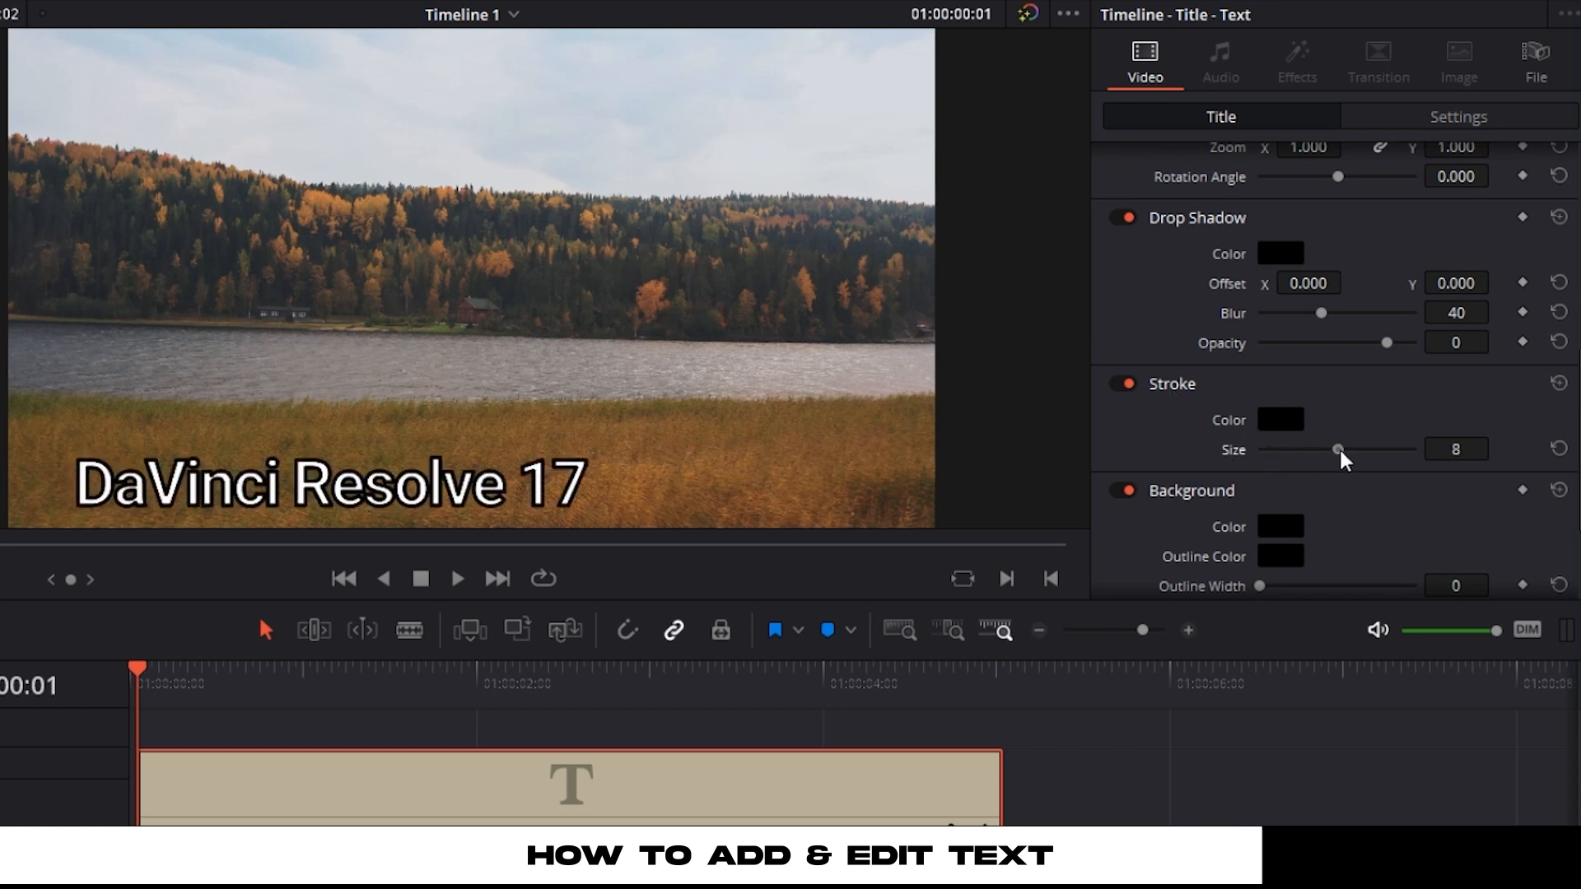
drag(1338, 448, 1310, 448)
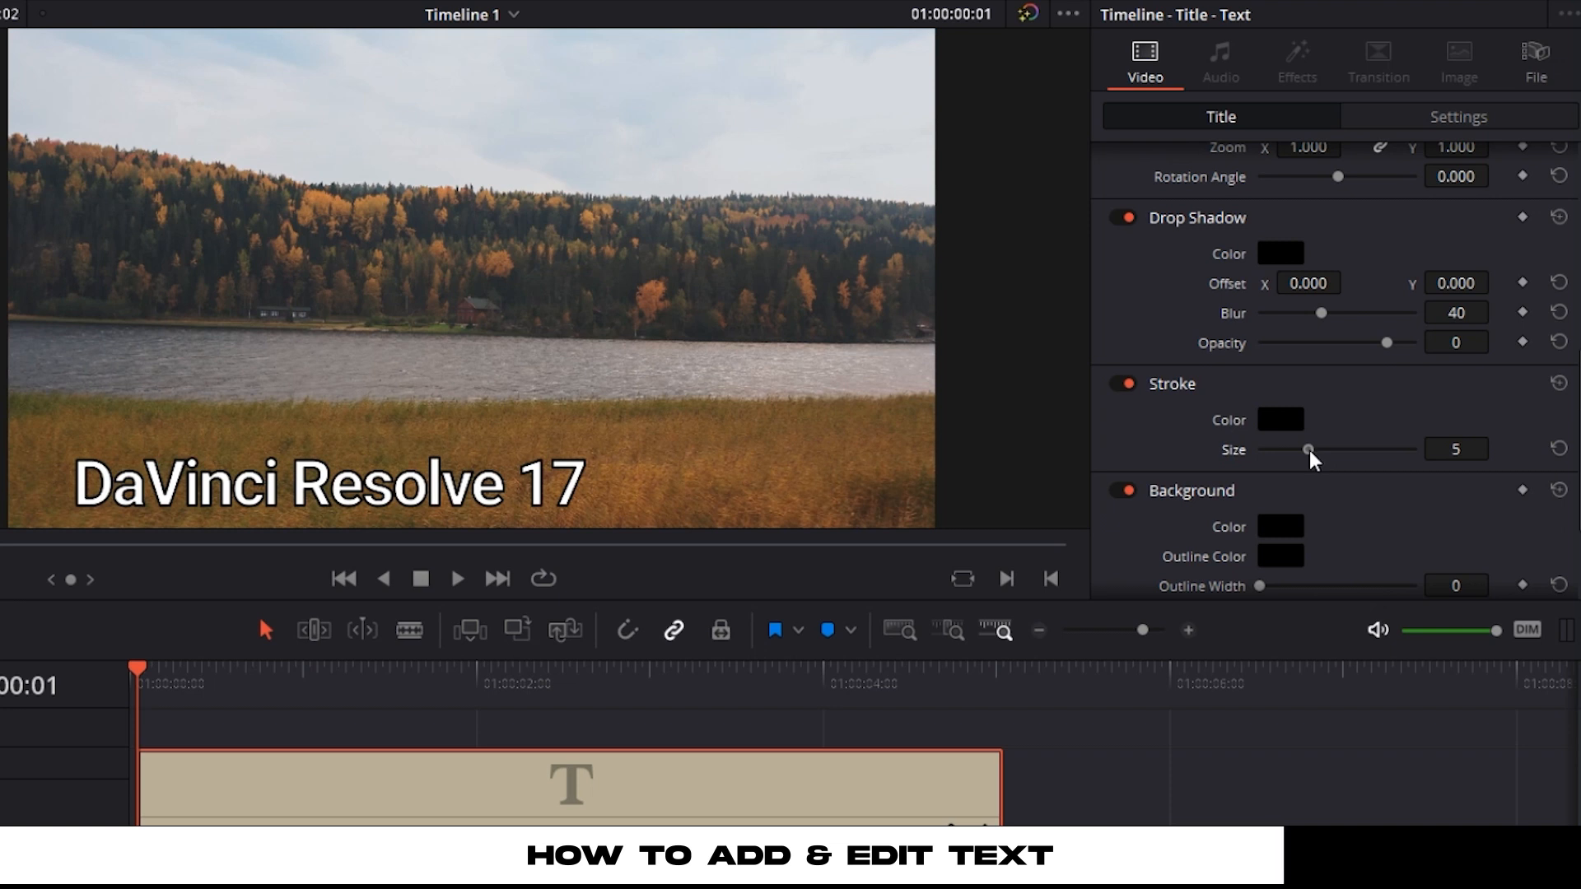
drag(1309, 448, 1278, 448)
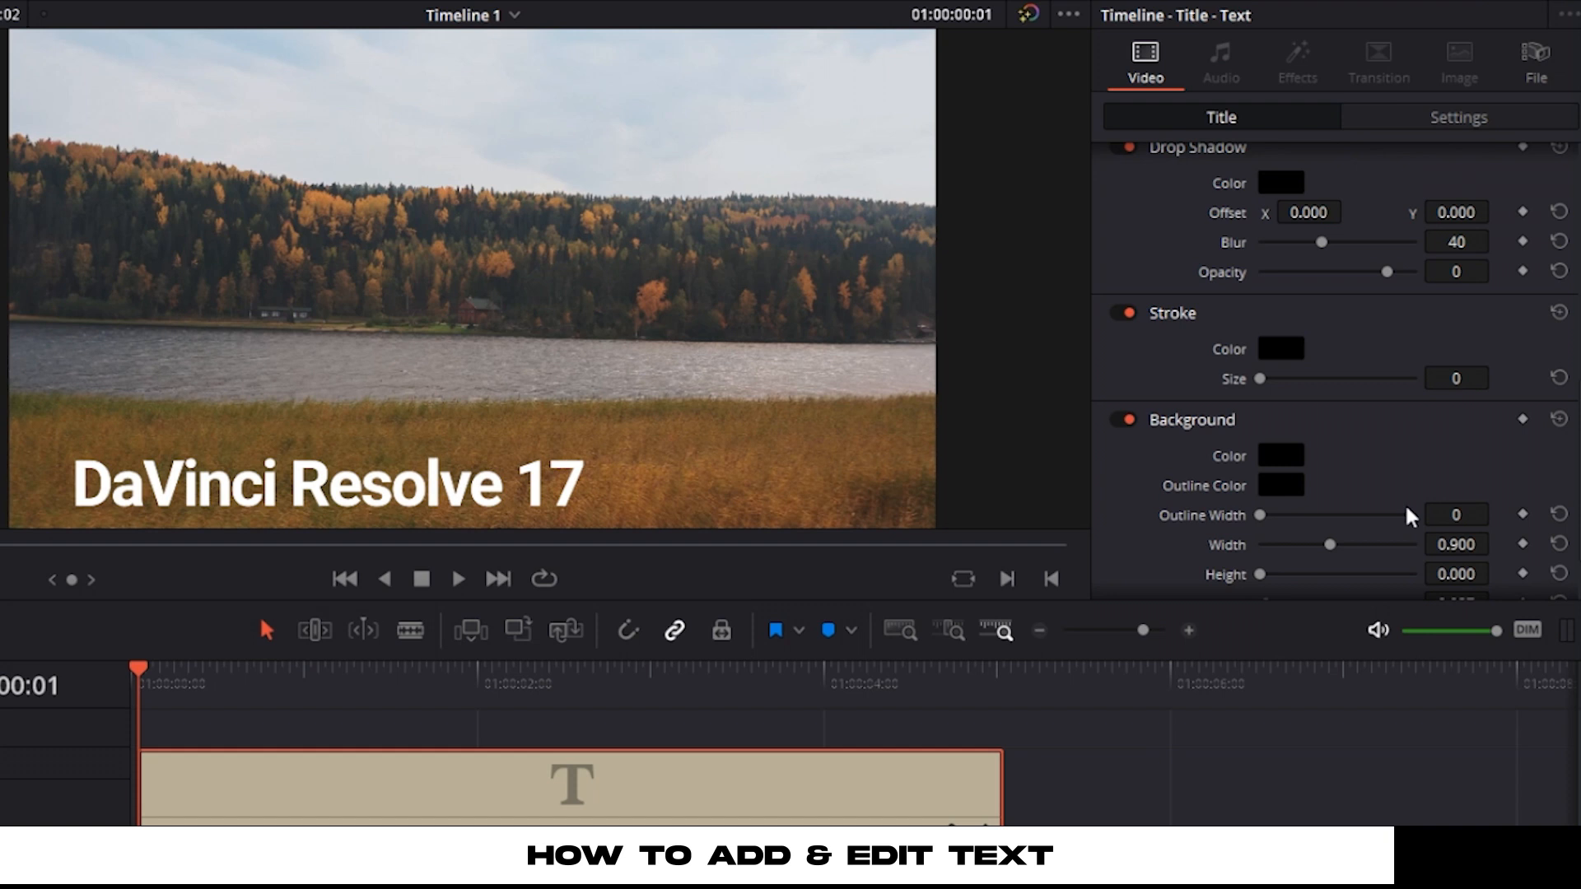
- Size the dark background box to height 0.168 and width about 0.617 to fit the title
scroll(down, 3)
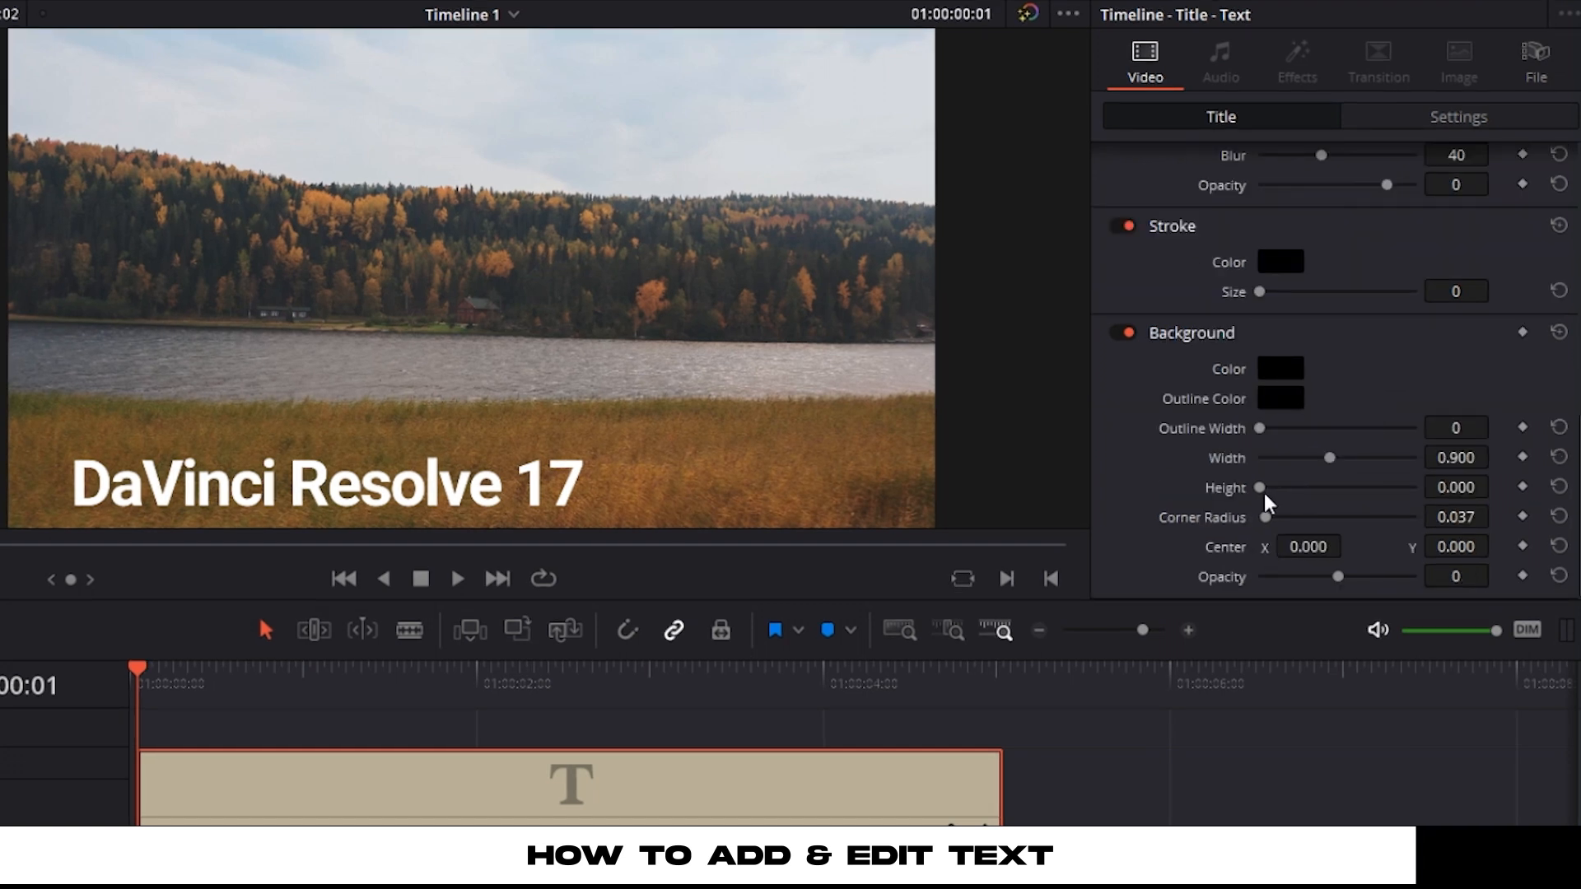
drag(1260, 487, 1278, 488)
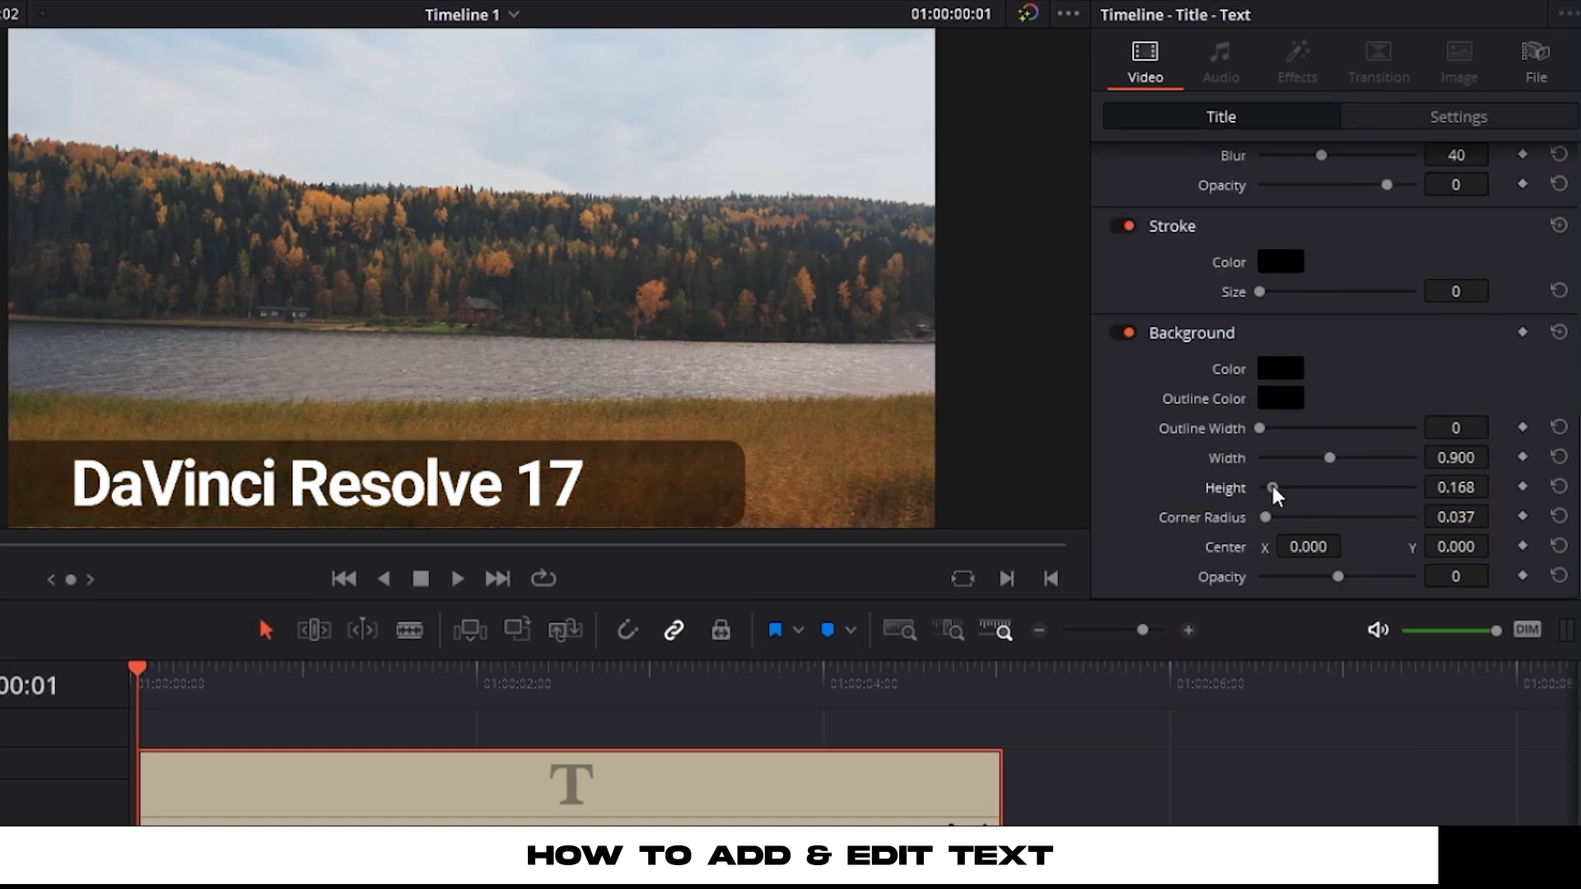
drag(1301, 457, 1341, 451)
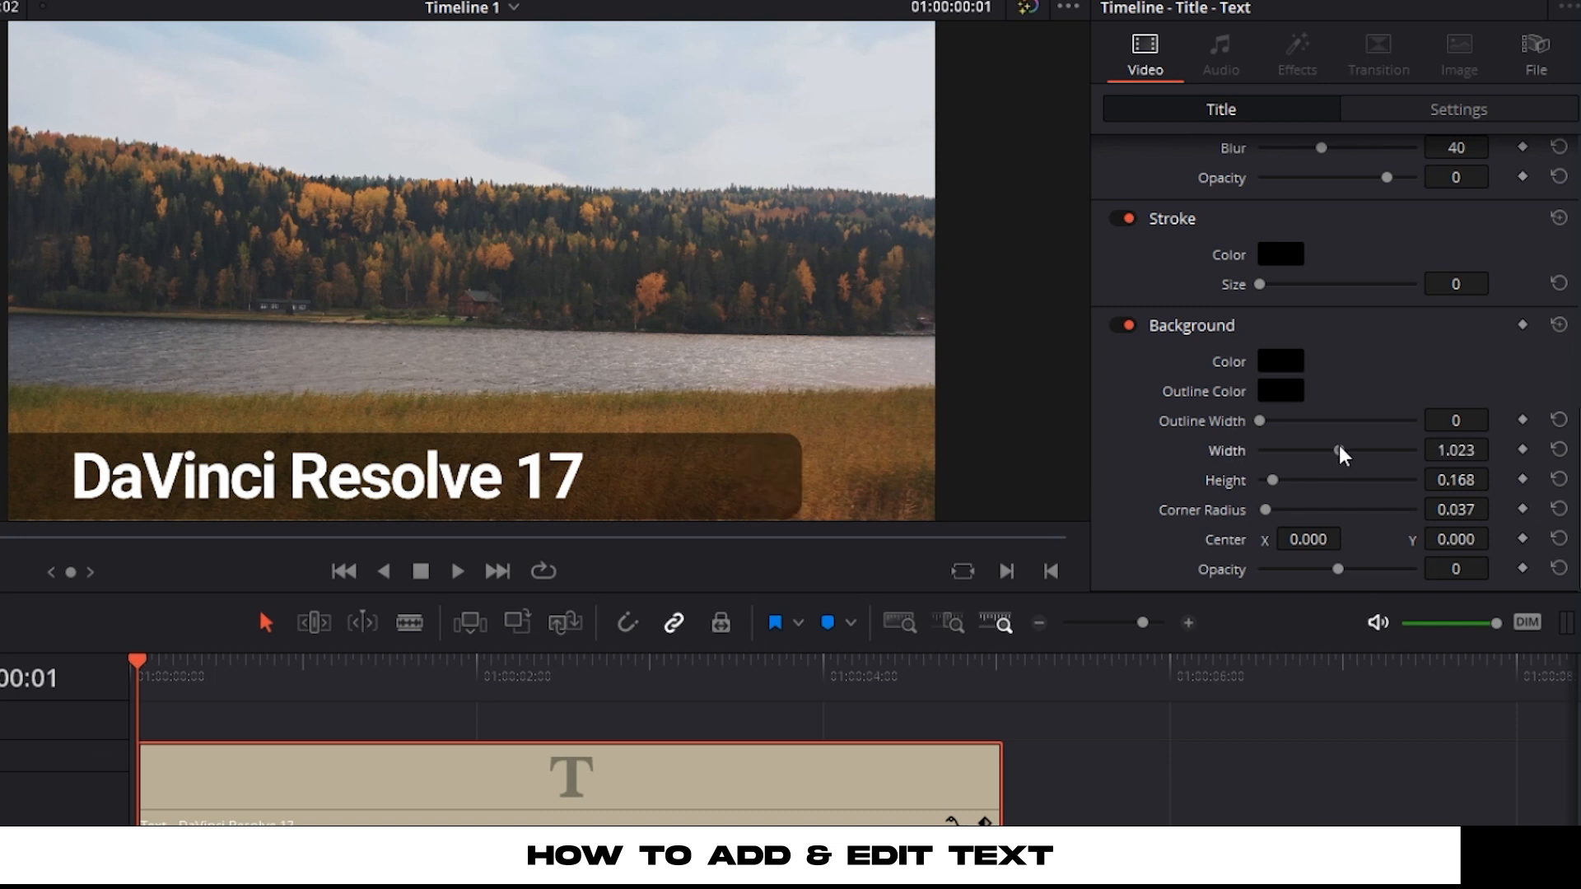
drag(1350, 449, 1308, 450)
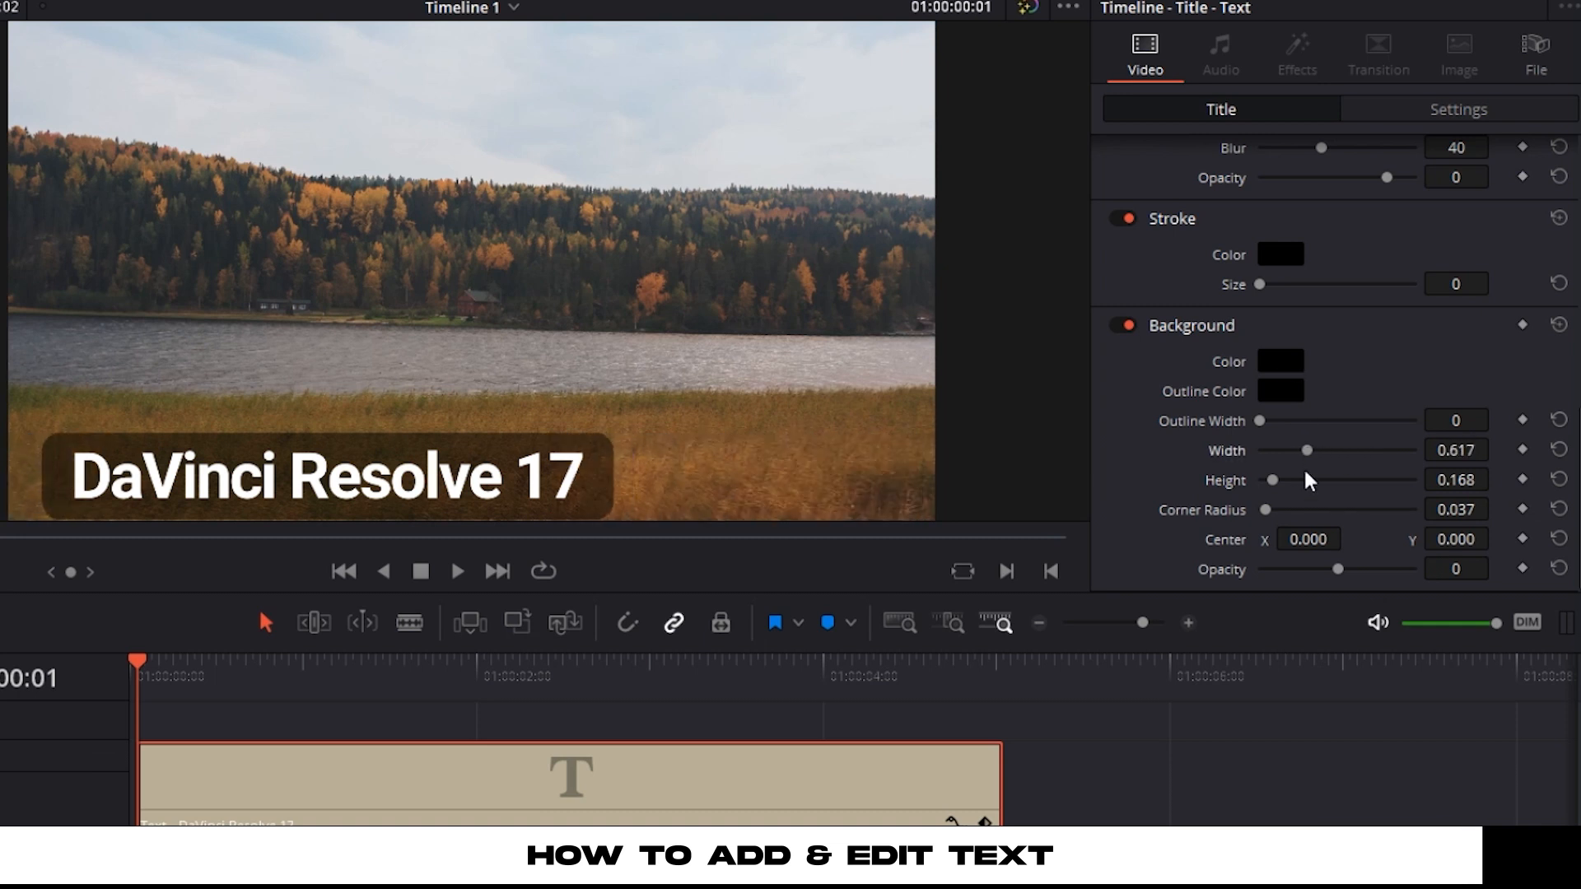